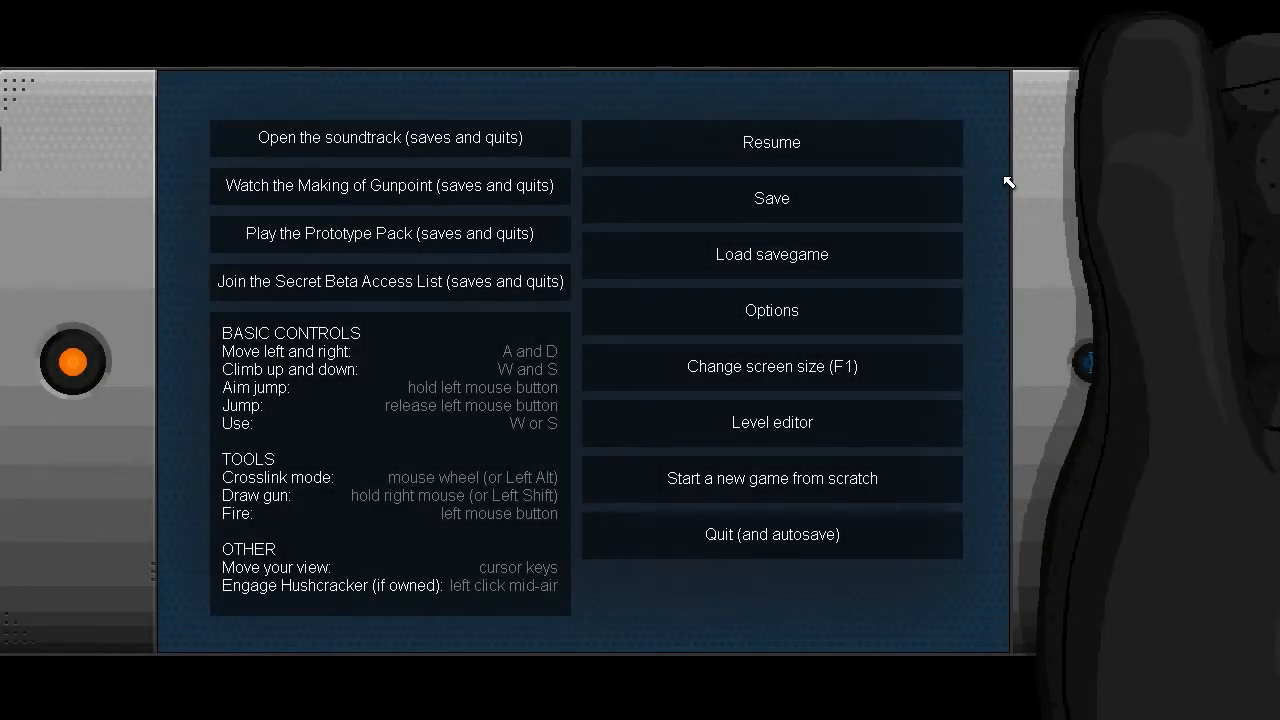
mouse_move(919, 168)
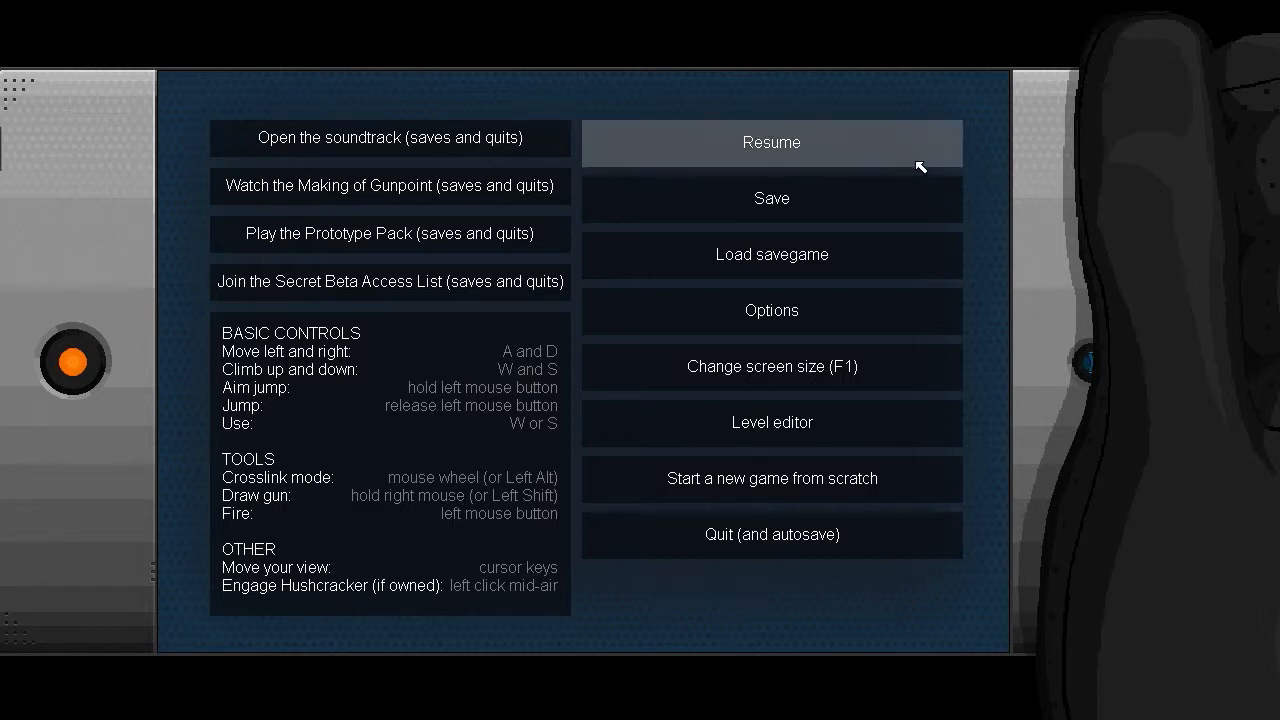
Step: Resume the game, accept Mayfield: The DataSec Recording from the missions list and start the mission
click(771, 142)
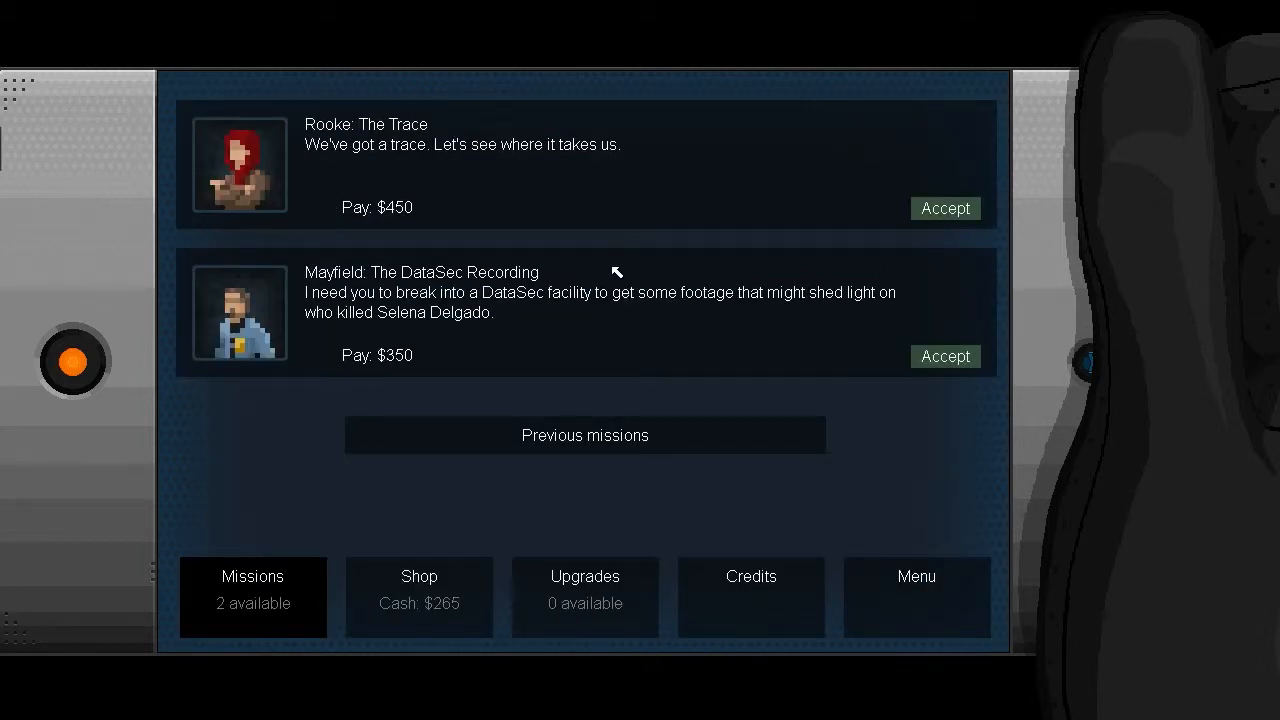
mouse_move(497, 253)
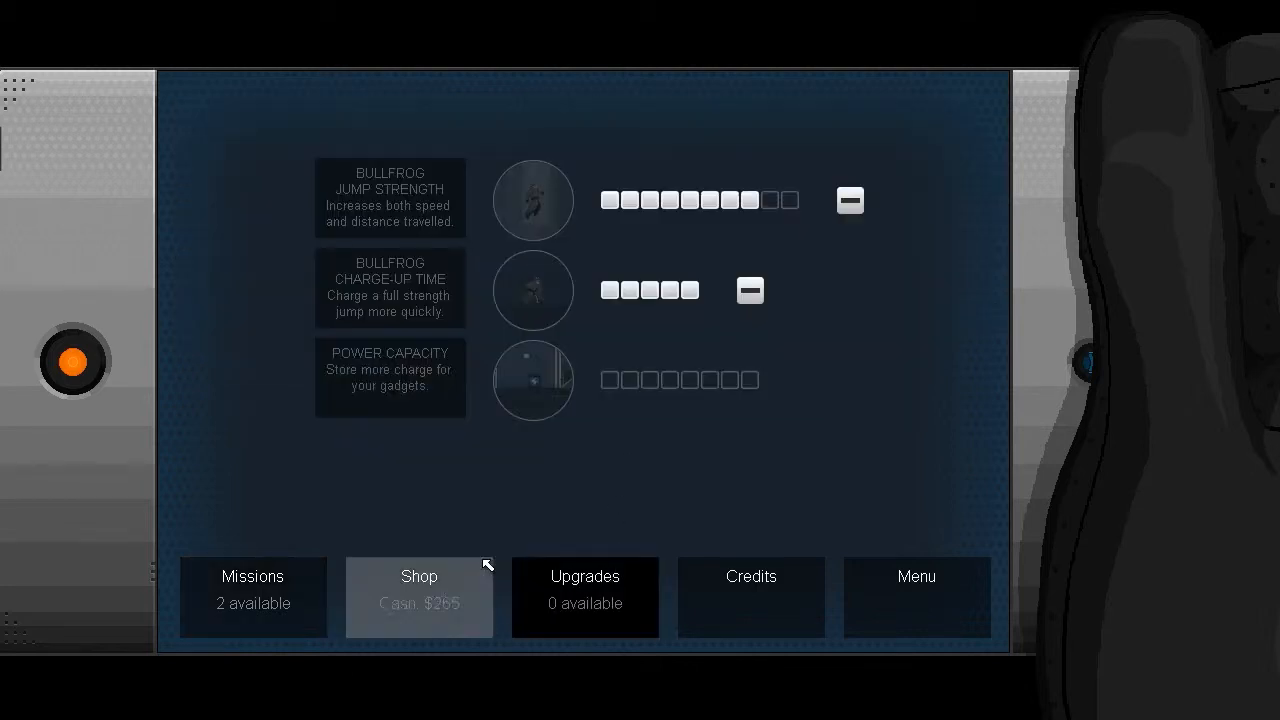
mouse_move(408, 558)
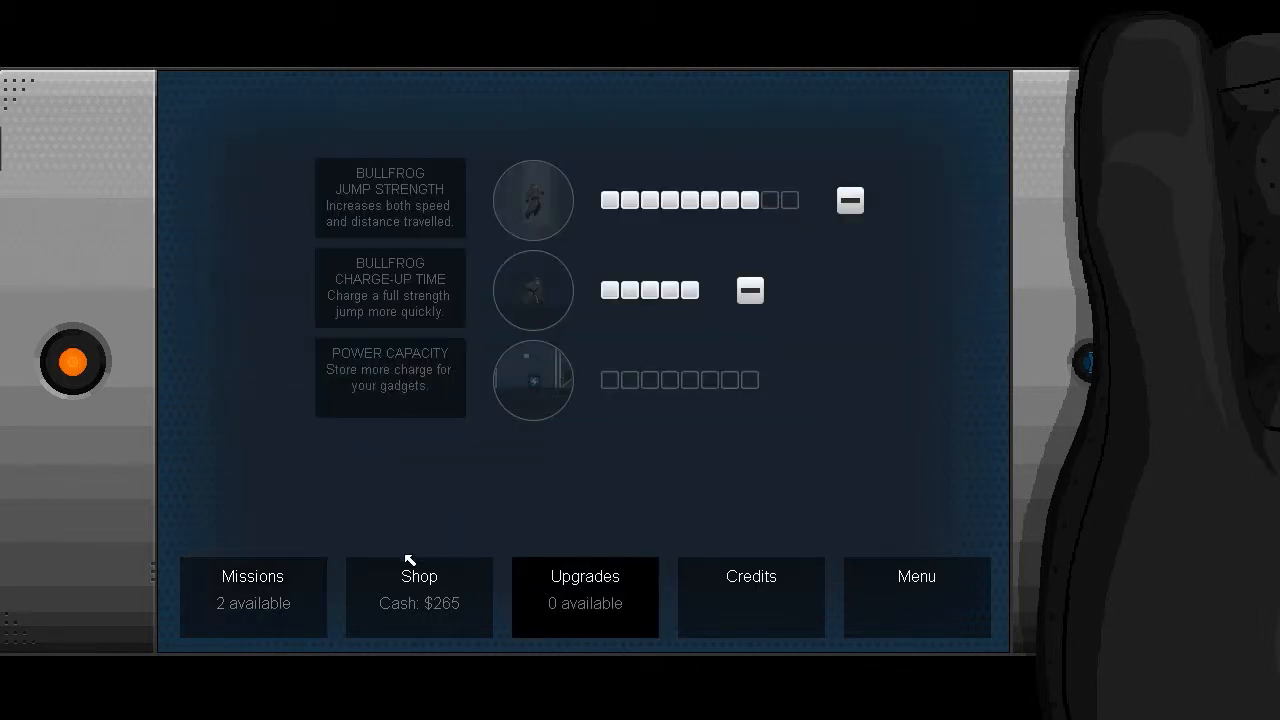
click(253, 597)
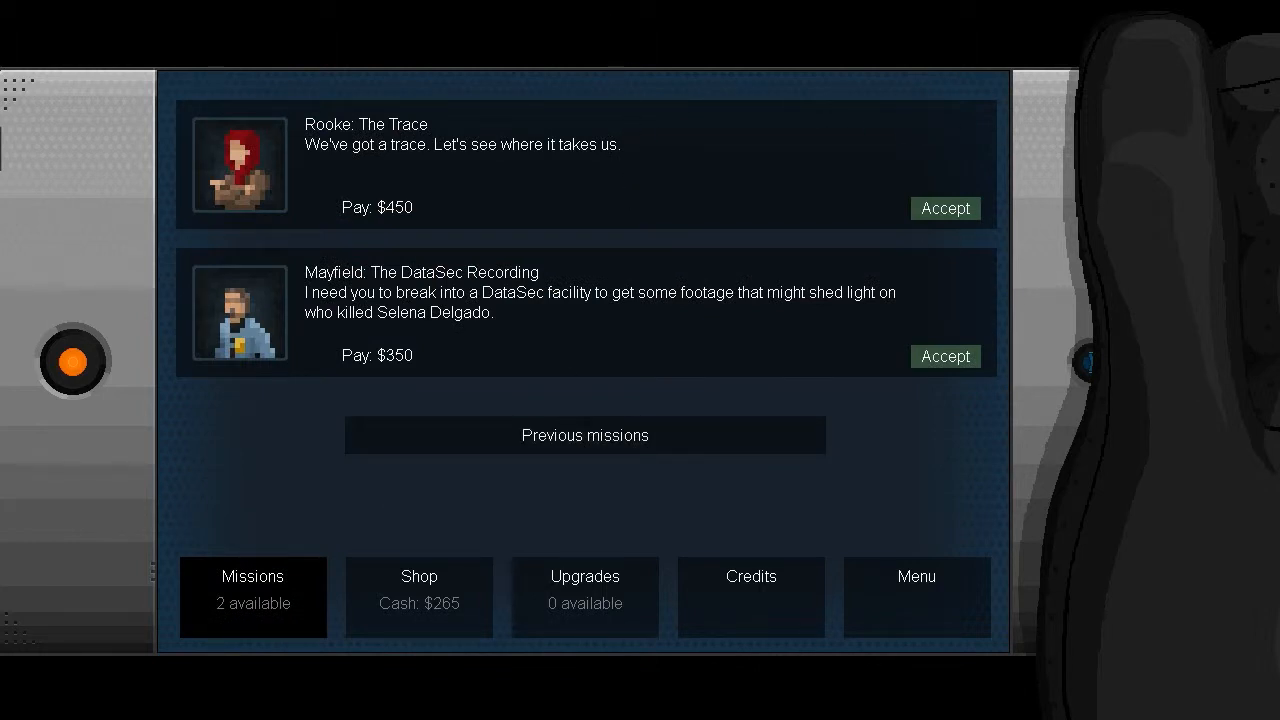
mouse_move(483, 168)
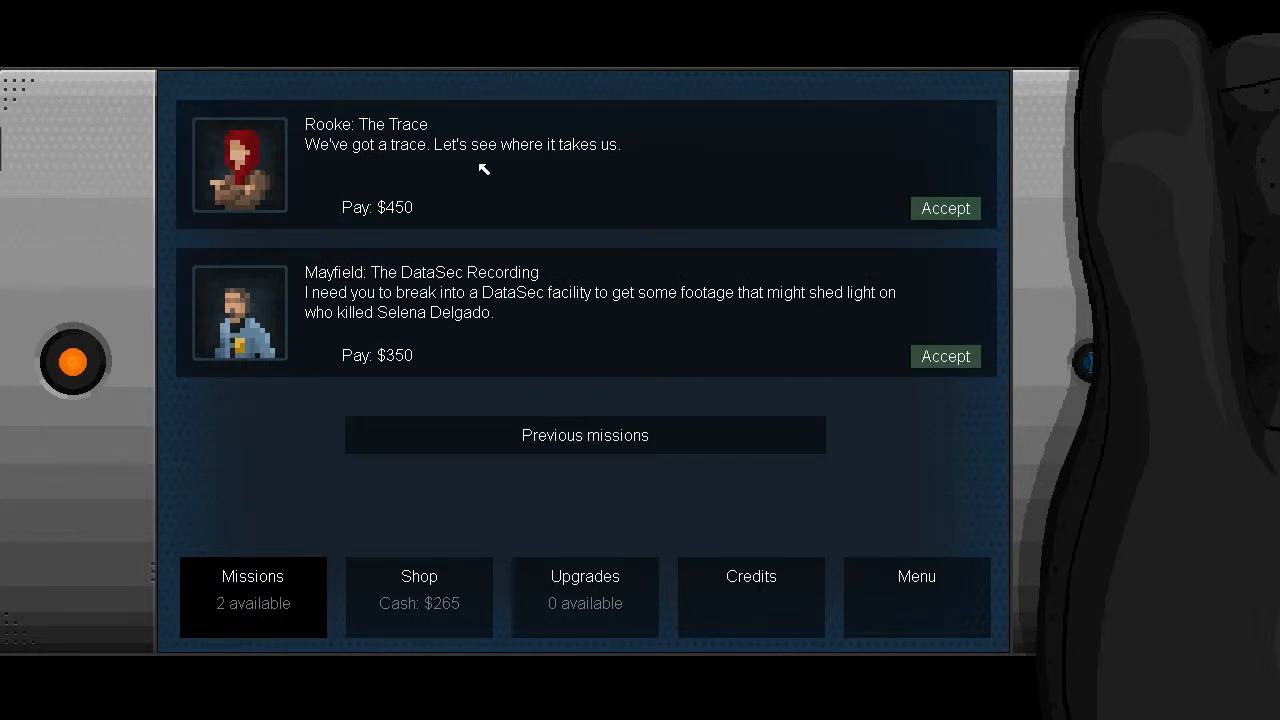
mouse_move(583, 43)
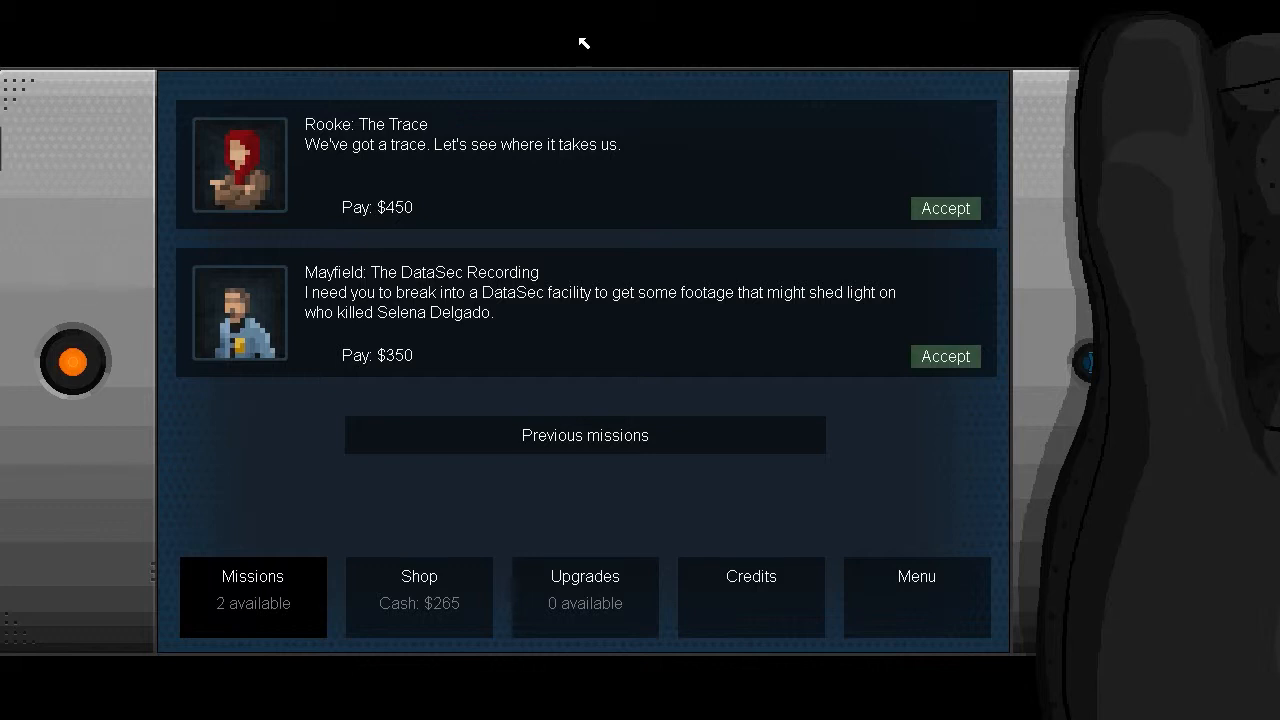
mouse_move(1036, 168)
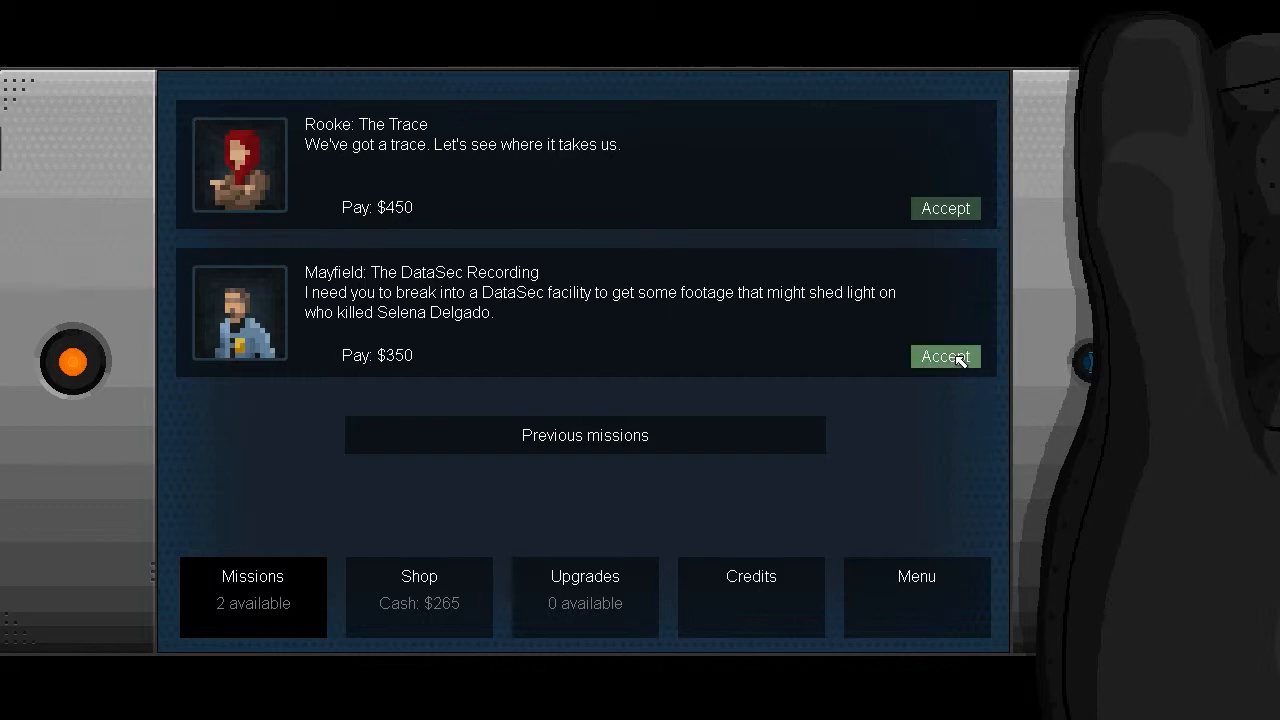
click(944, 356)
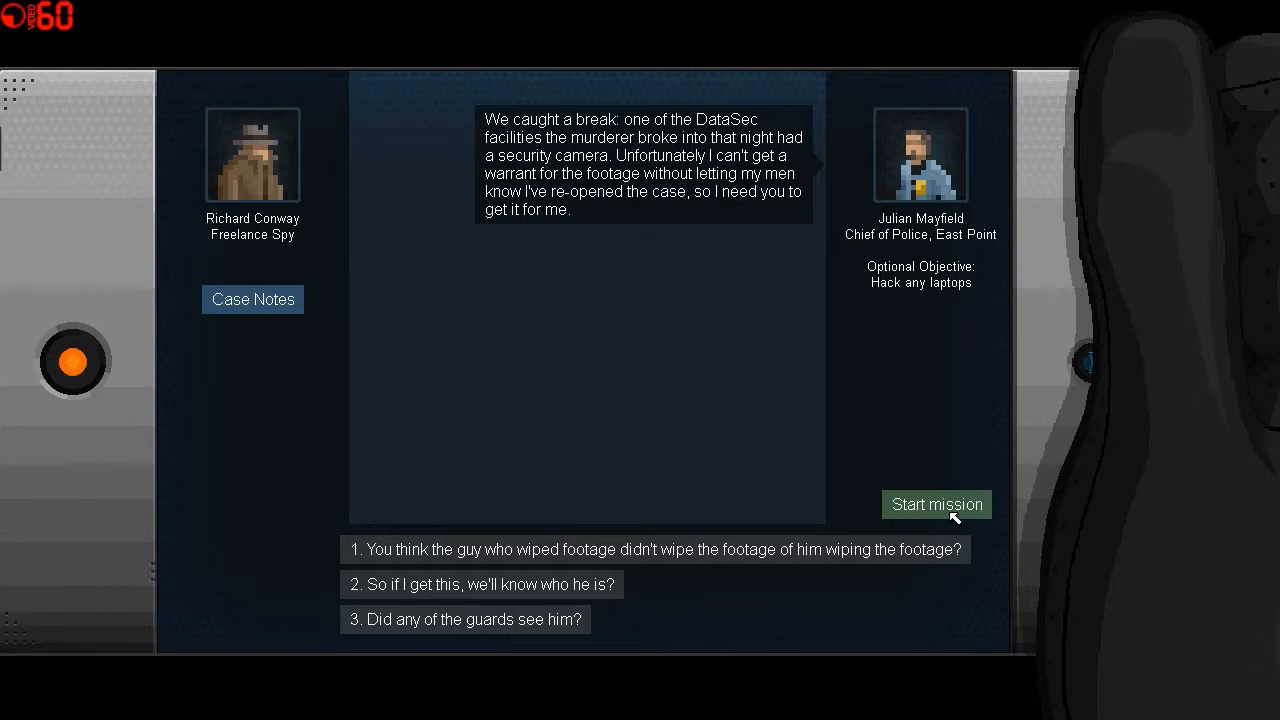
click(936, 504)
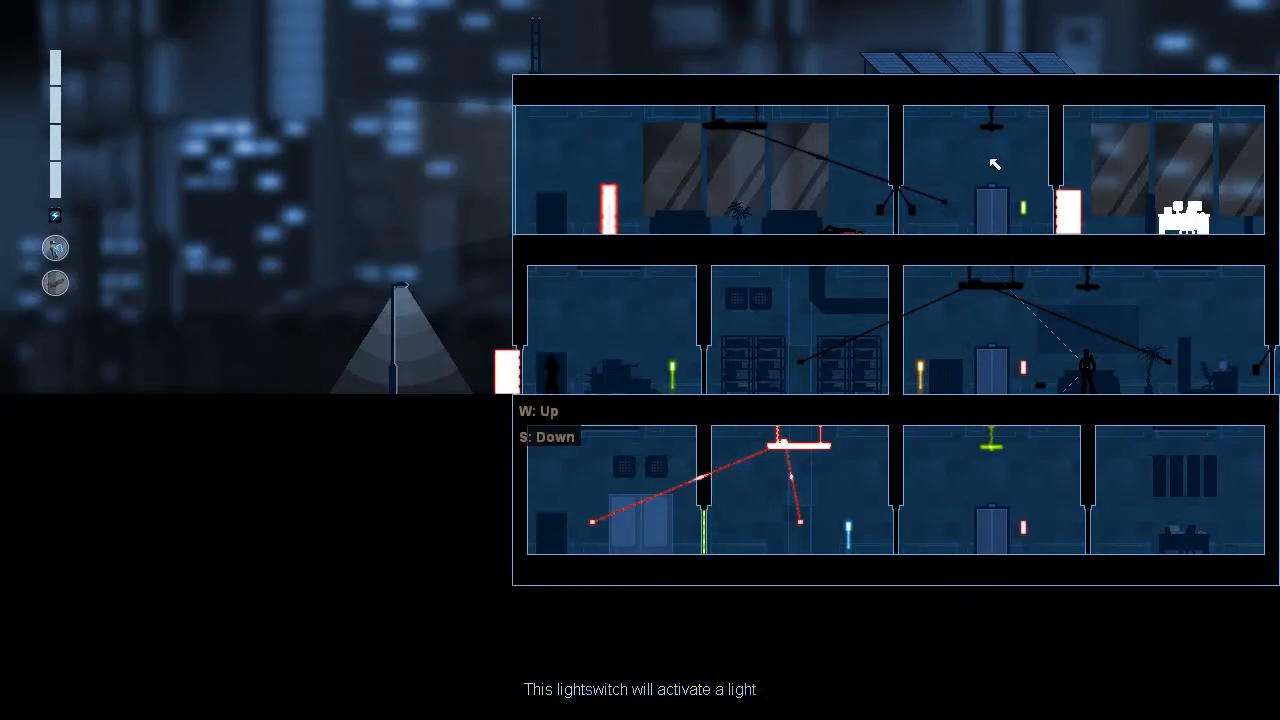
mouse_move(995, 450)
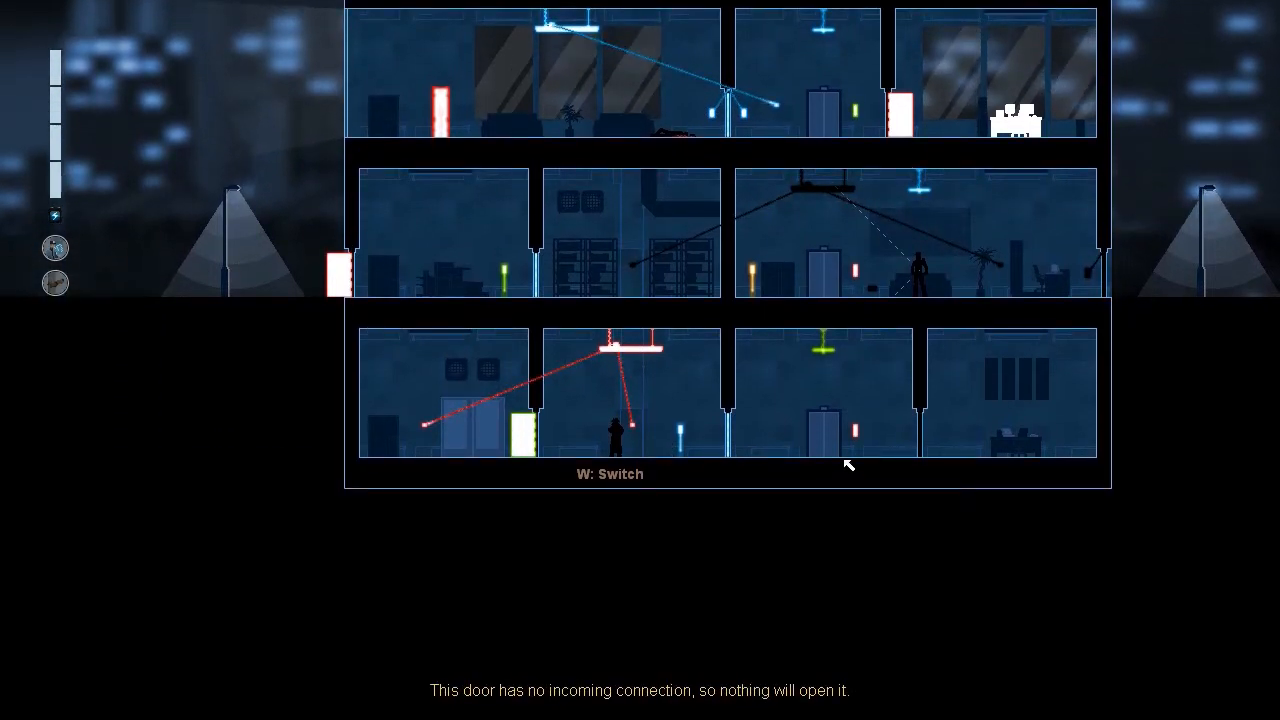
mouse_move(972, 362)
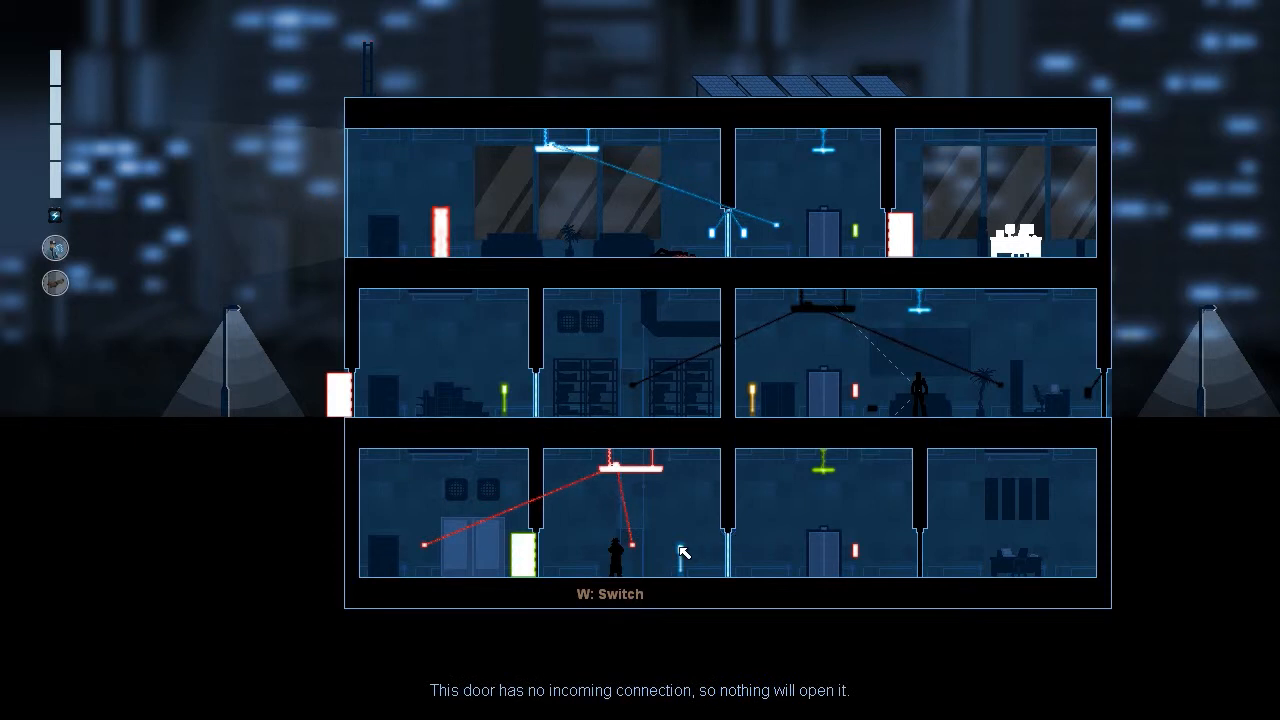
mouse_move(773, 225)
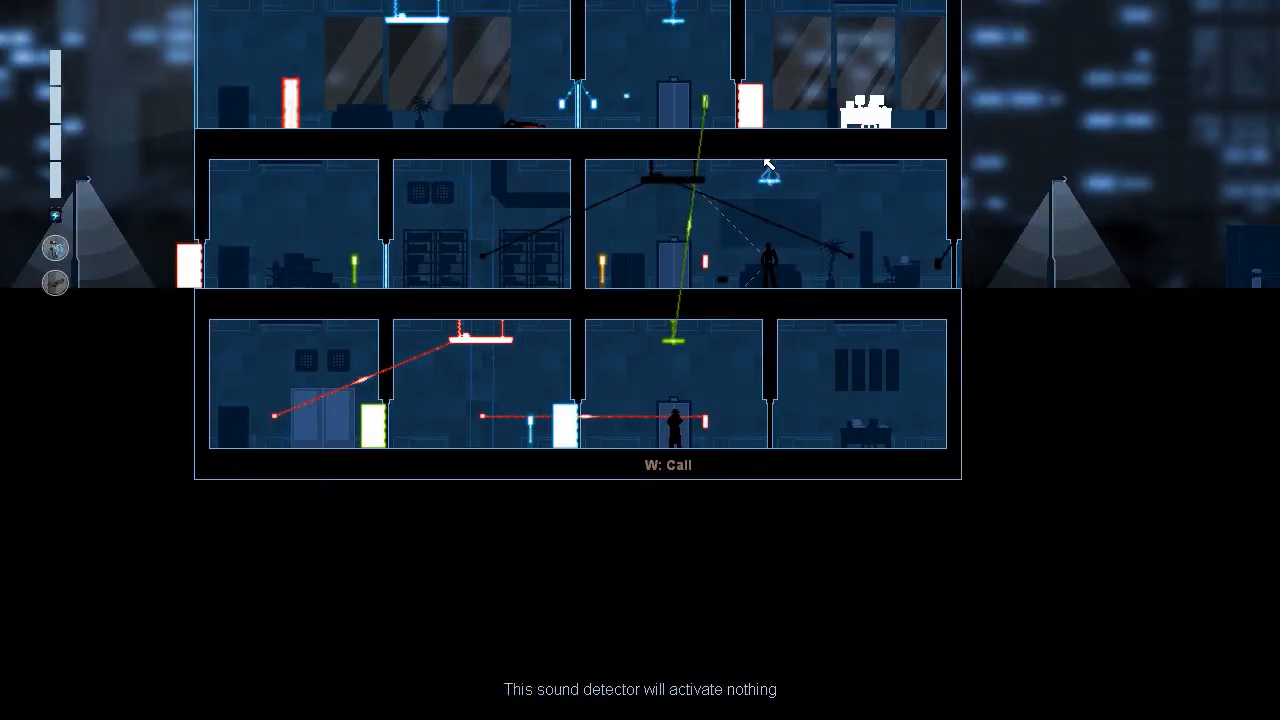
mouse_move(655, 177)
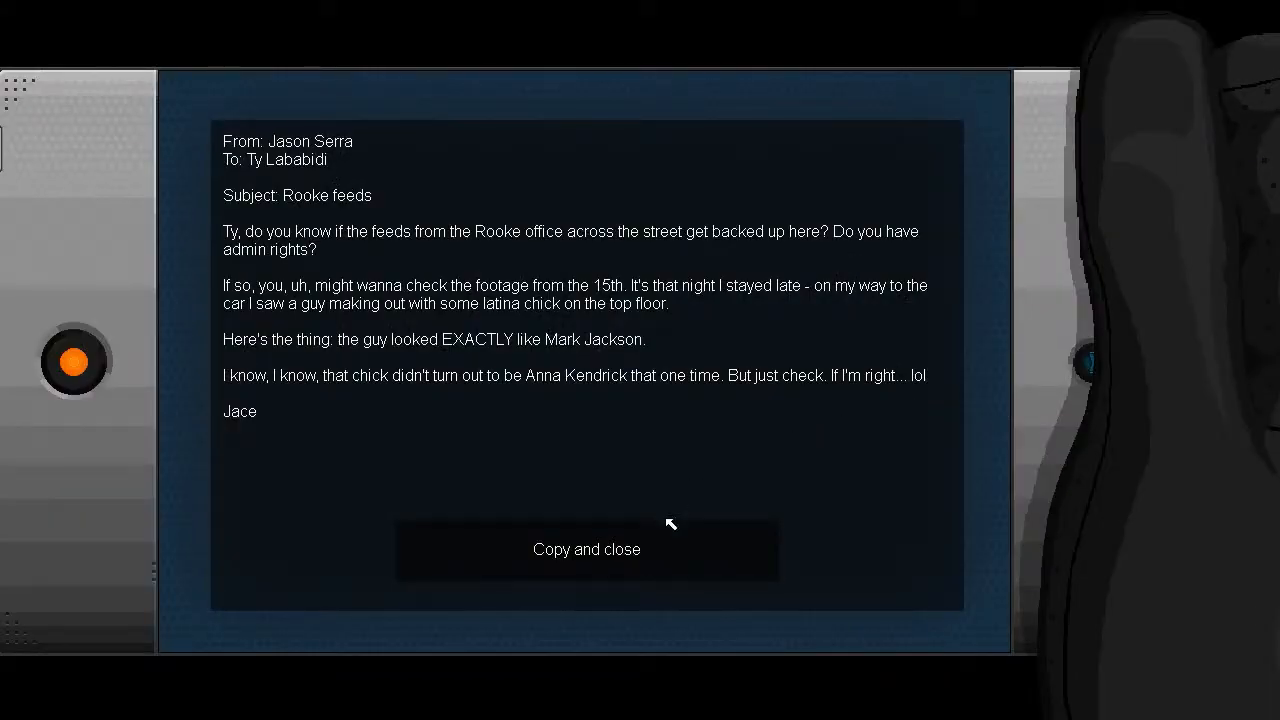
Step: Copy the email and close it, then finish the level to reach Mayfield's debrief call
click(586, 549)
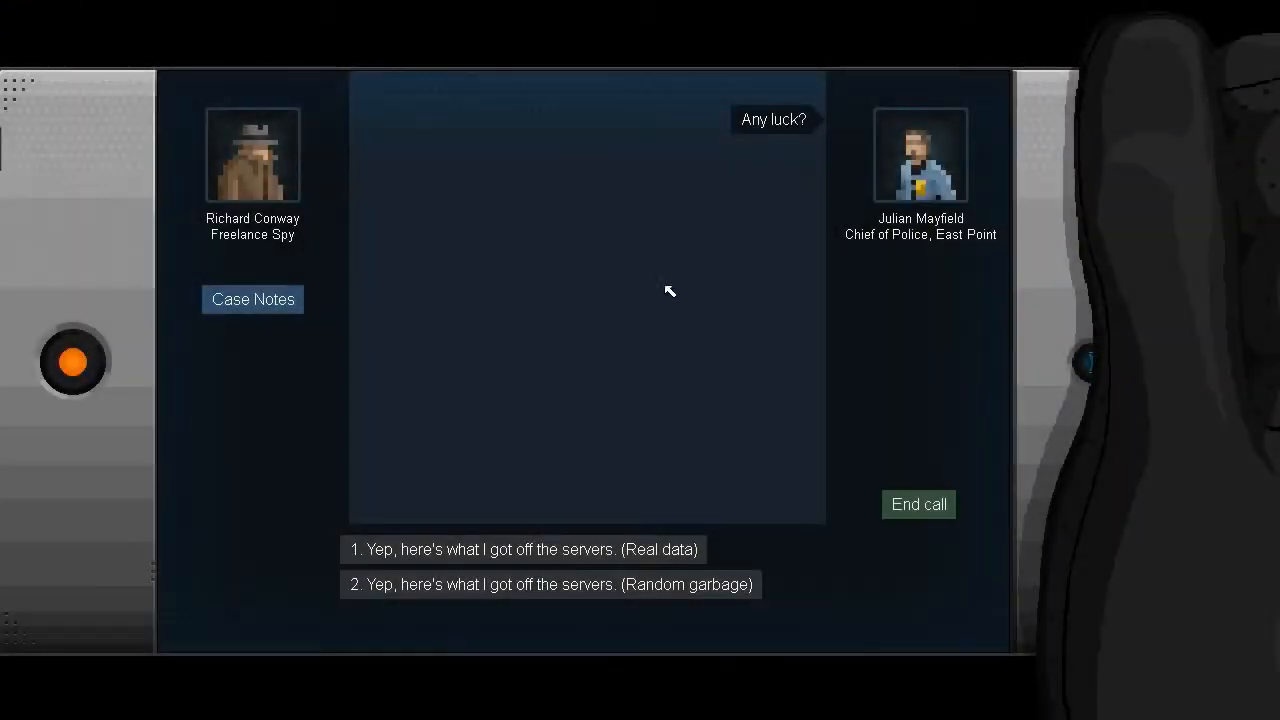
Step: Hand Mayfield the real server data, end the call and continue to the missions list
click(522, 549)
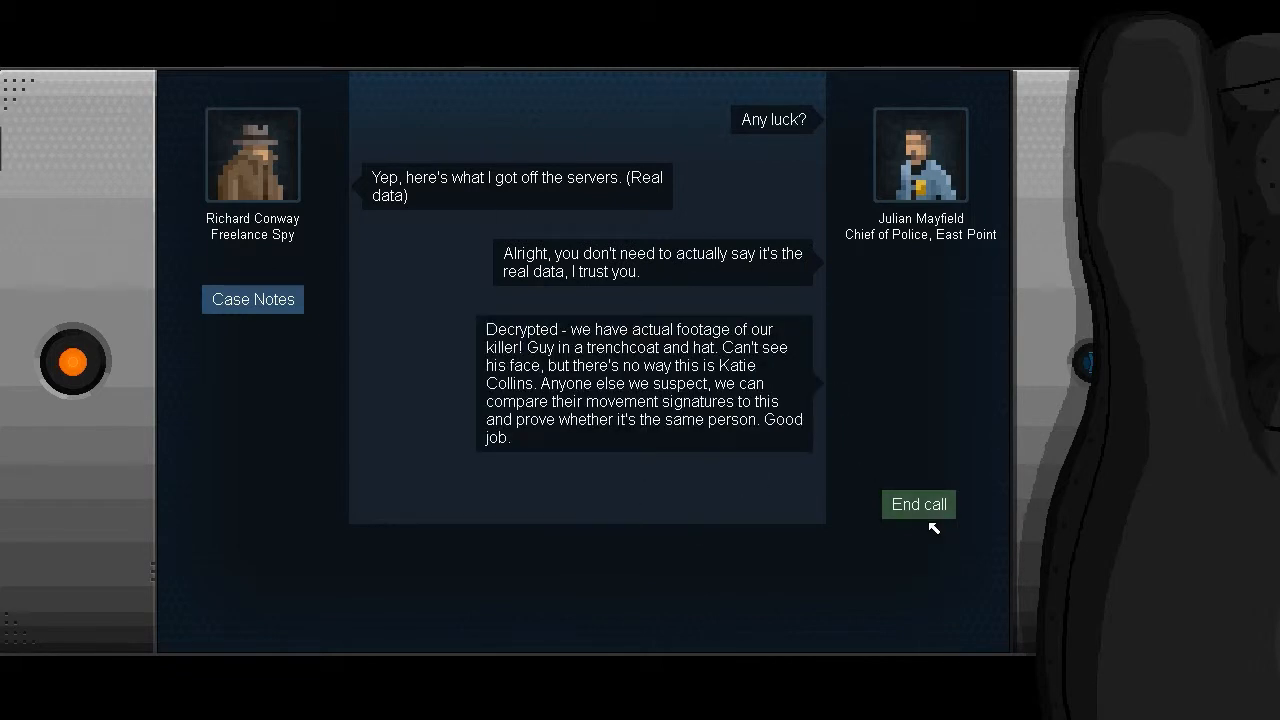
click(918, 504)
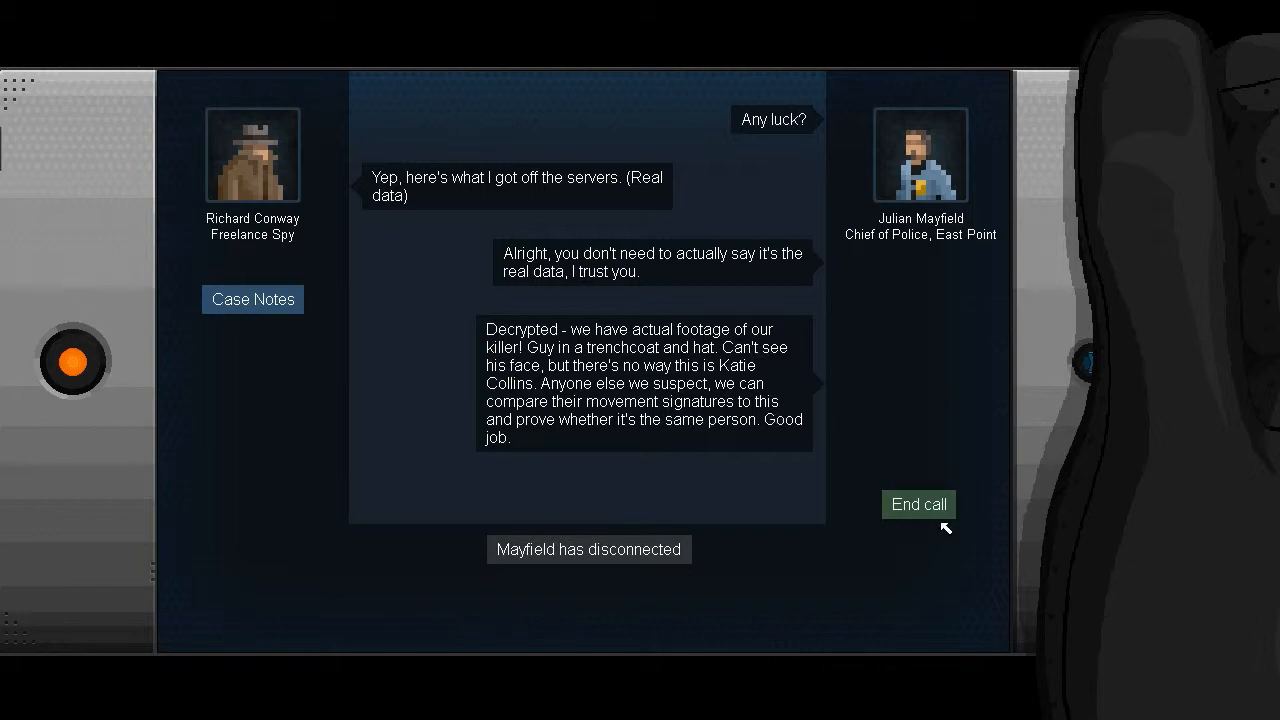
click(917, 504)
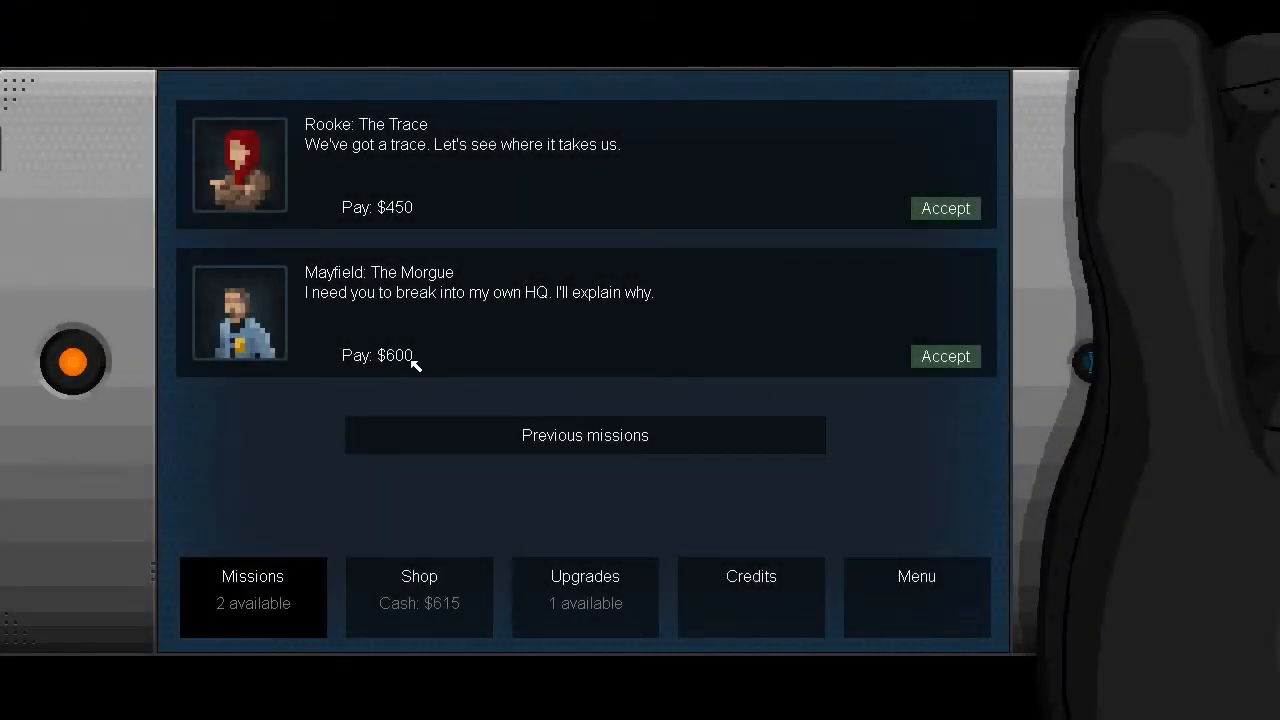
Step: Browse upgrades and gadgets, then return to missions and accept Rooke: The Trace
click(584, 597)
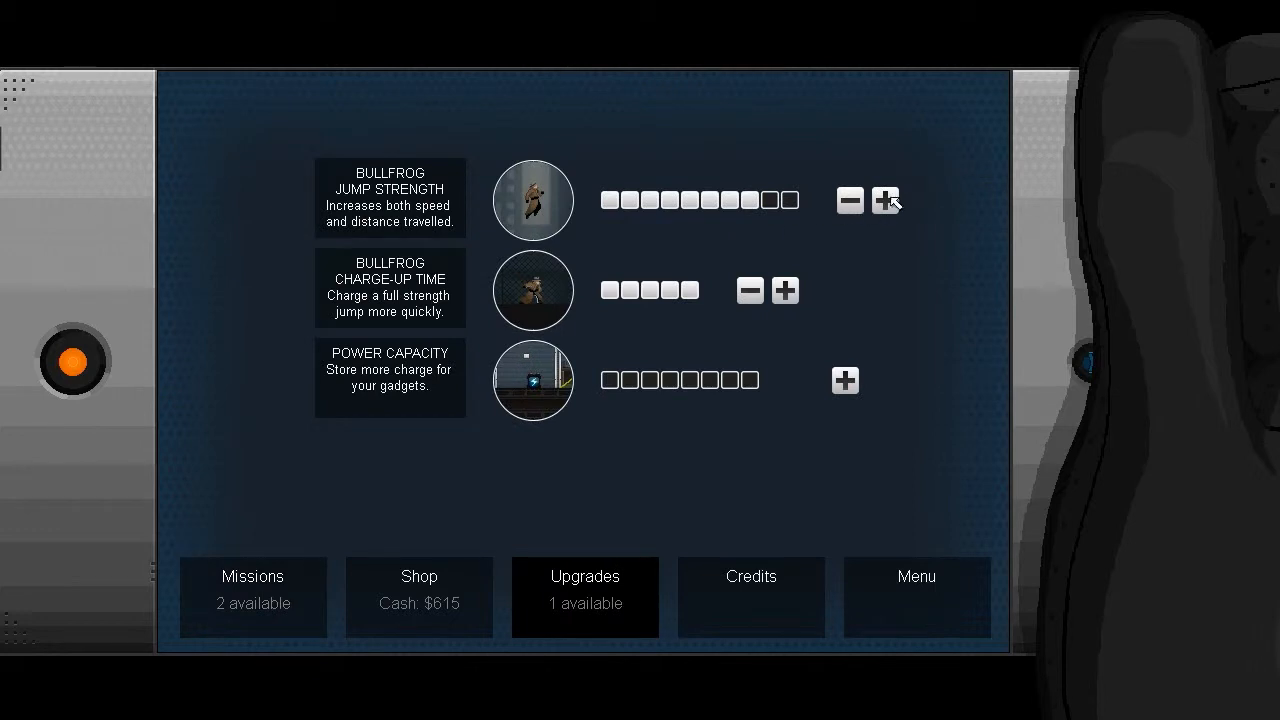
click(418, 597)
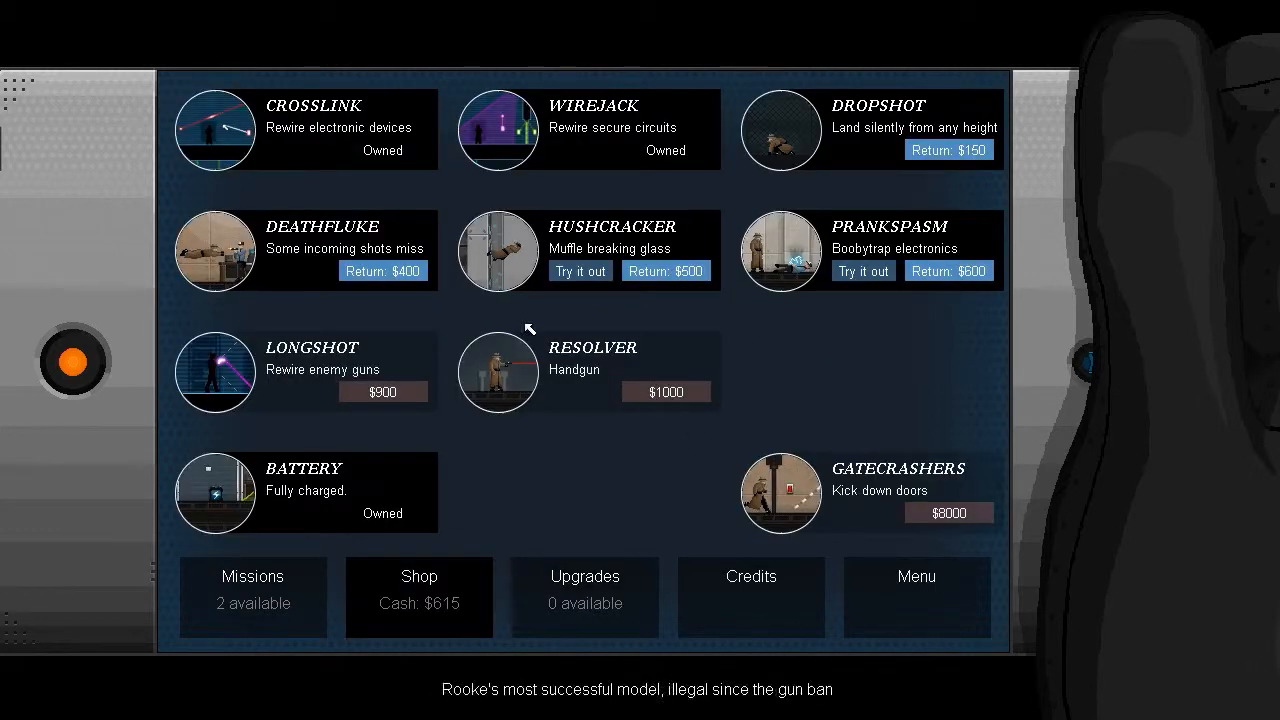
click(253, 590)
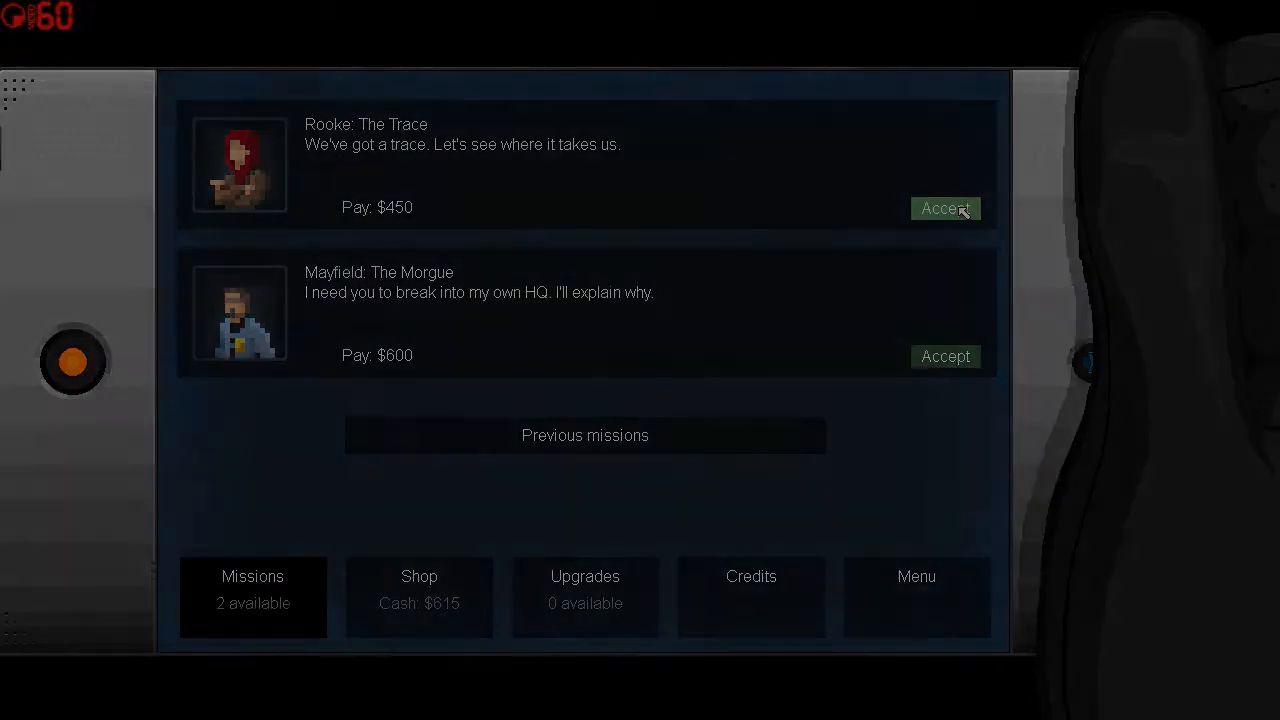
click(944, 208)
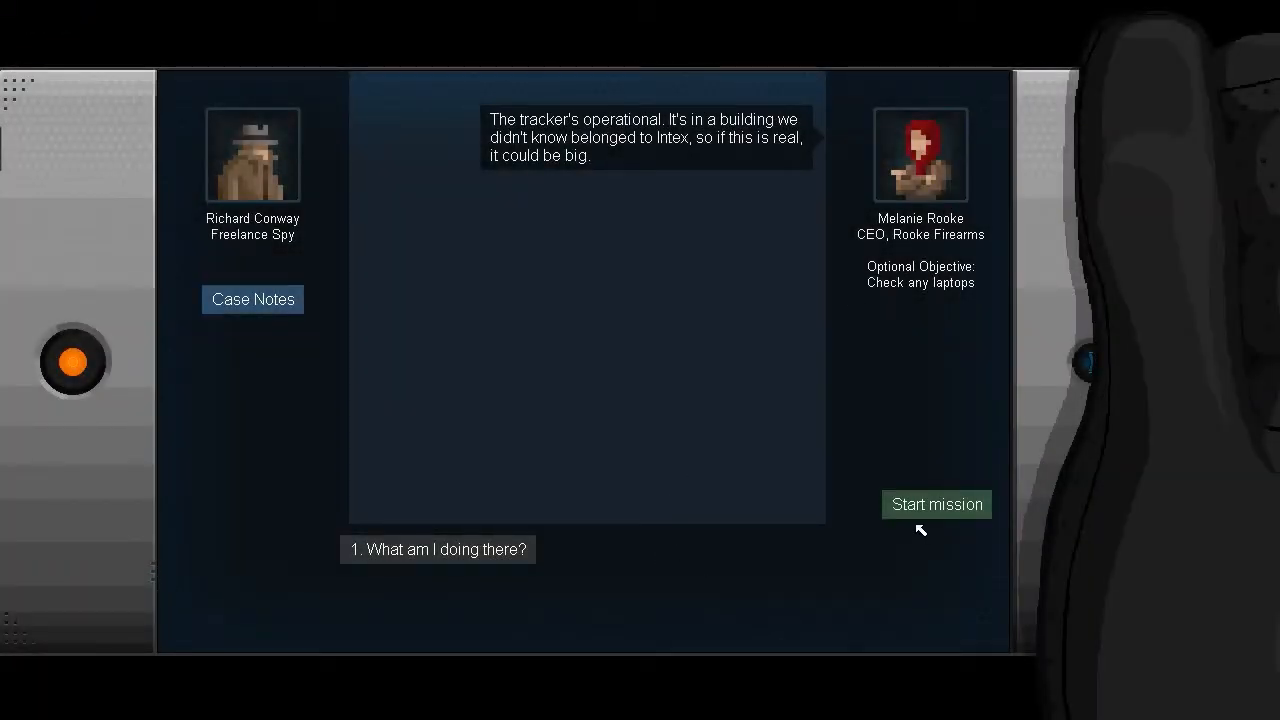
Step: Start The Trace mission from Rooke's briefing and begin sneaking into the Intex building
click(936, 504)
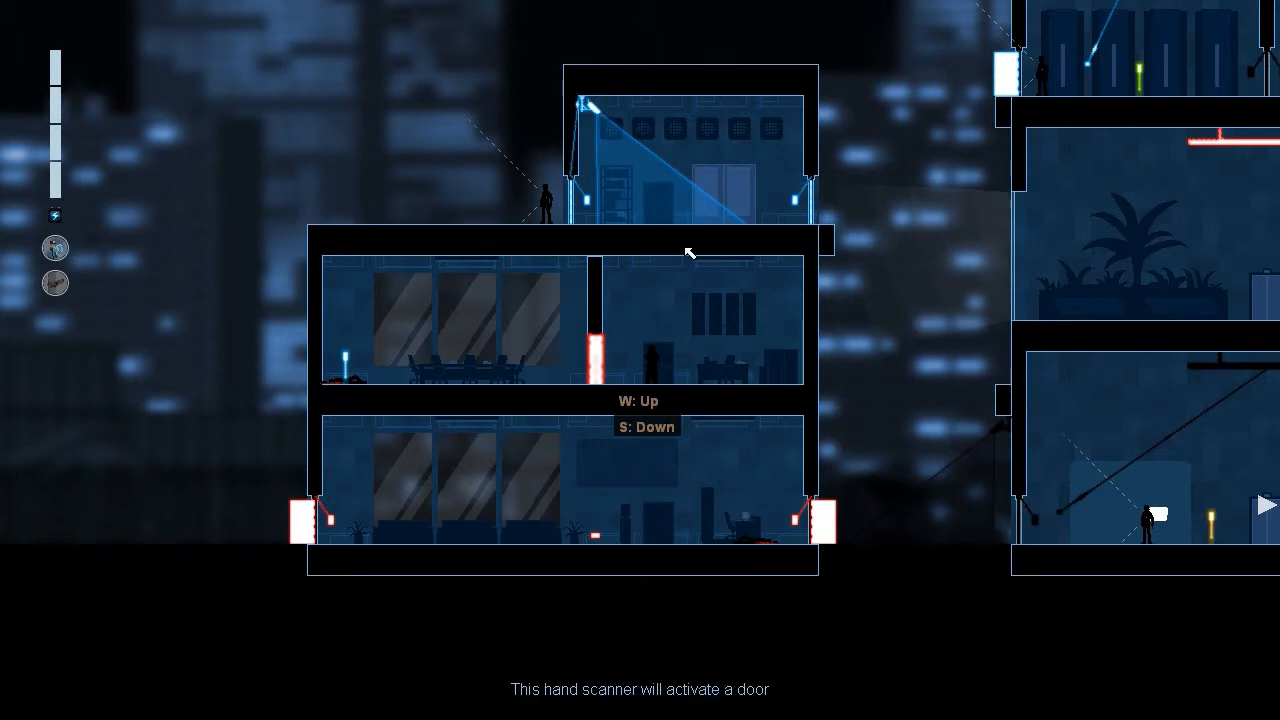
mouse_move(930, 327)
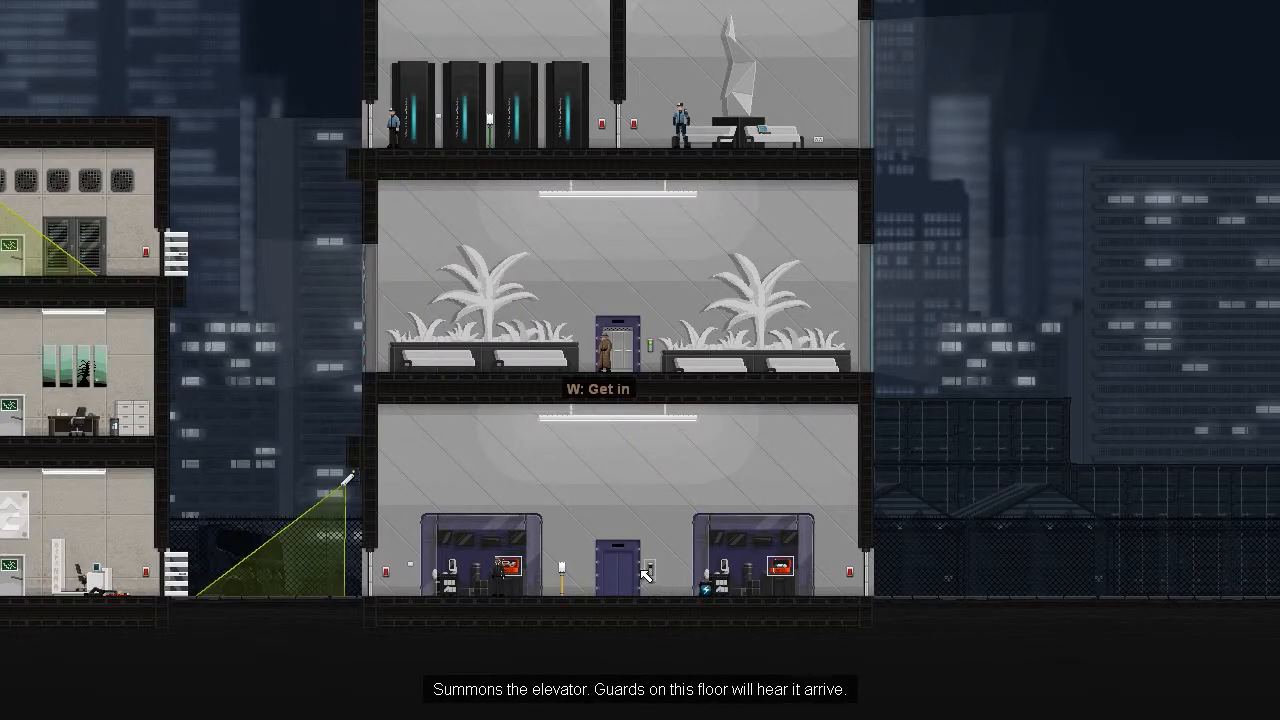
mouse_move(625, 520)
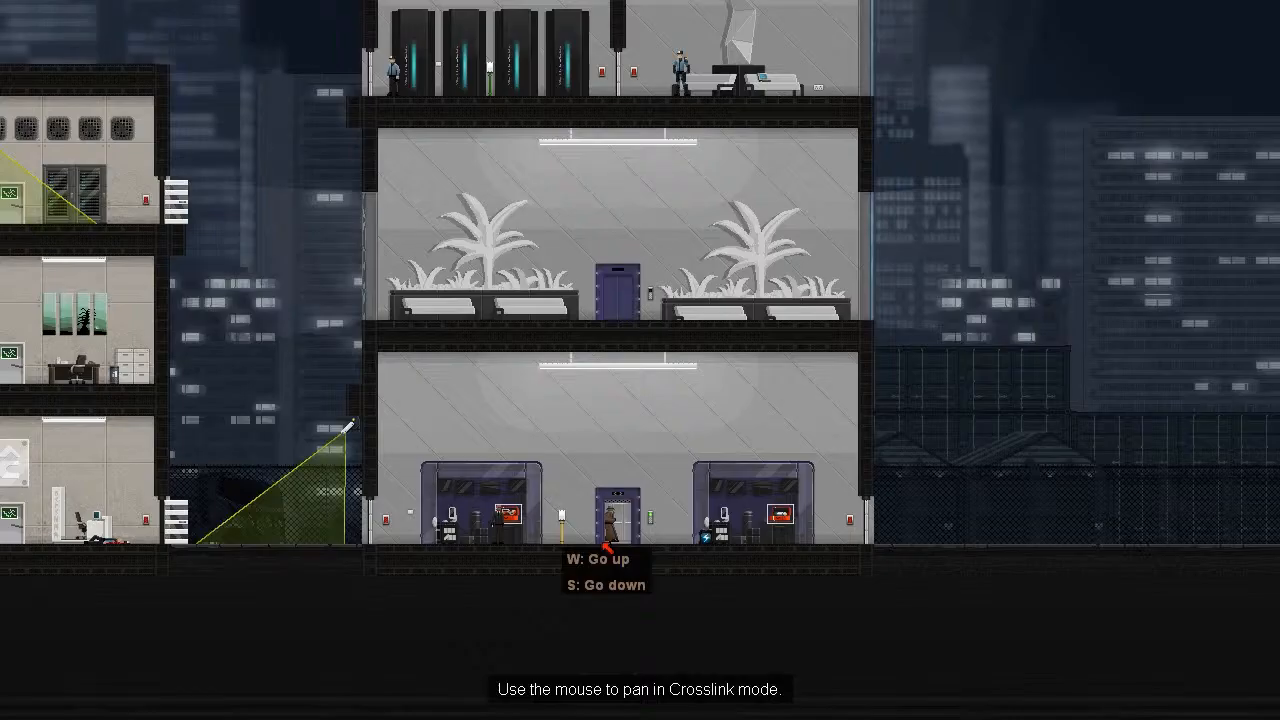
mouse_move(510, 555)
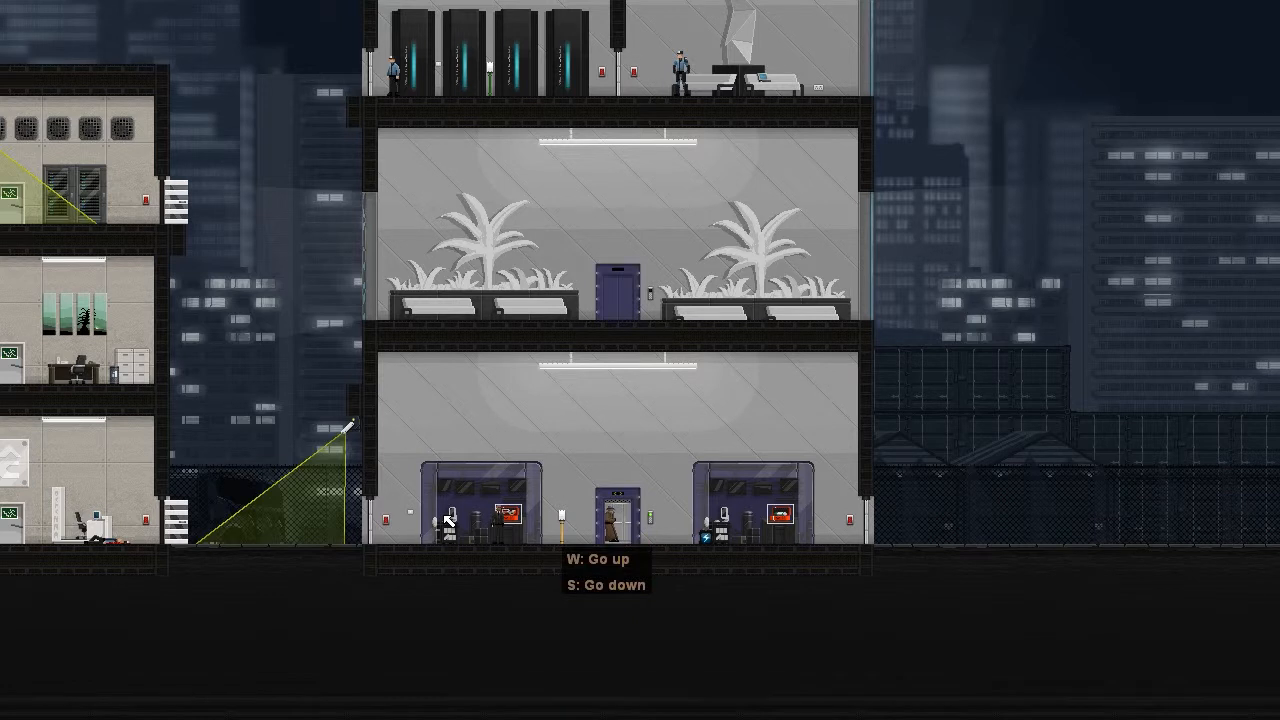
mouse_move(740, 405)
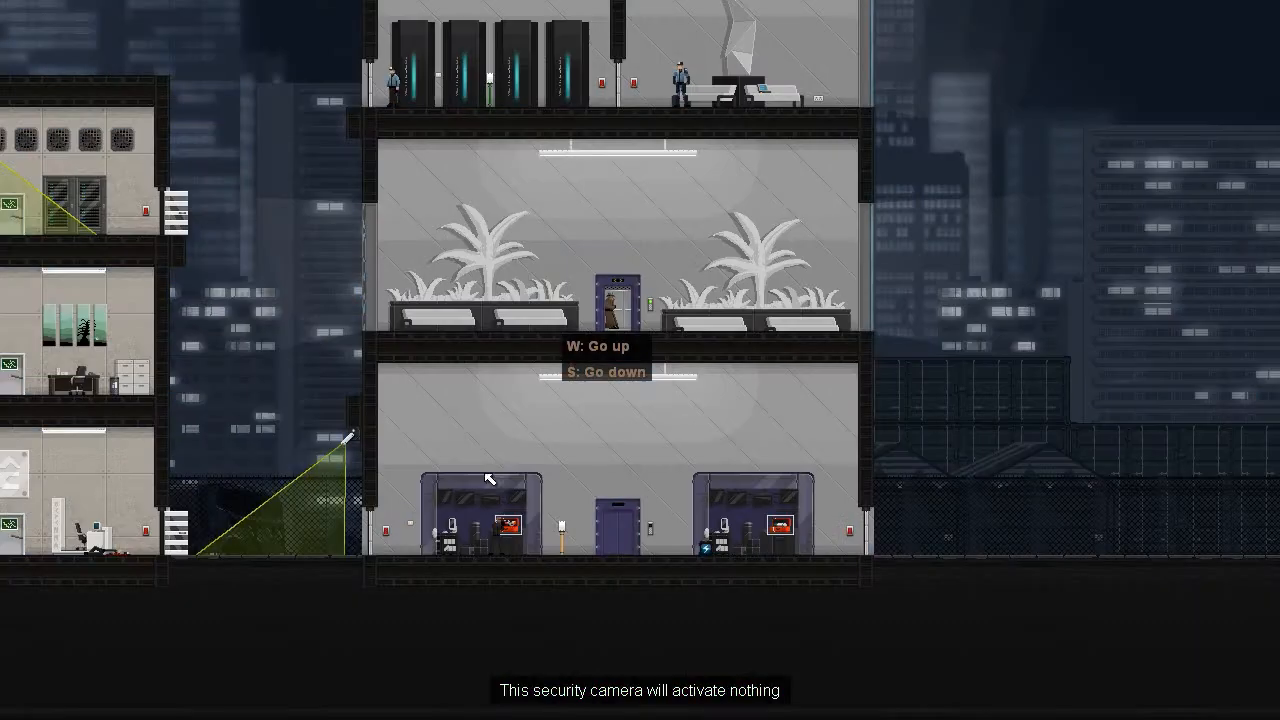
mouse_move(862, 560)
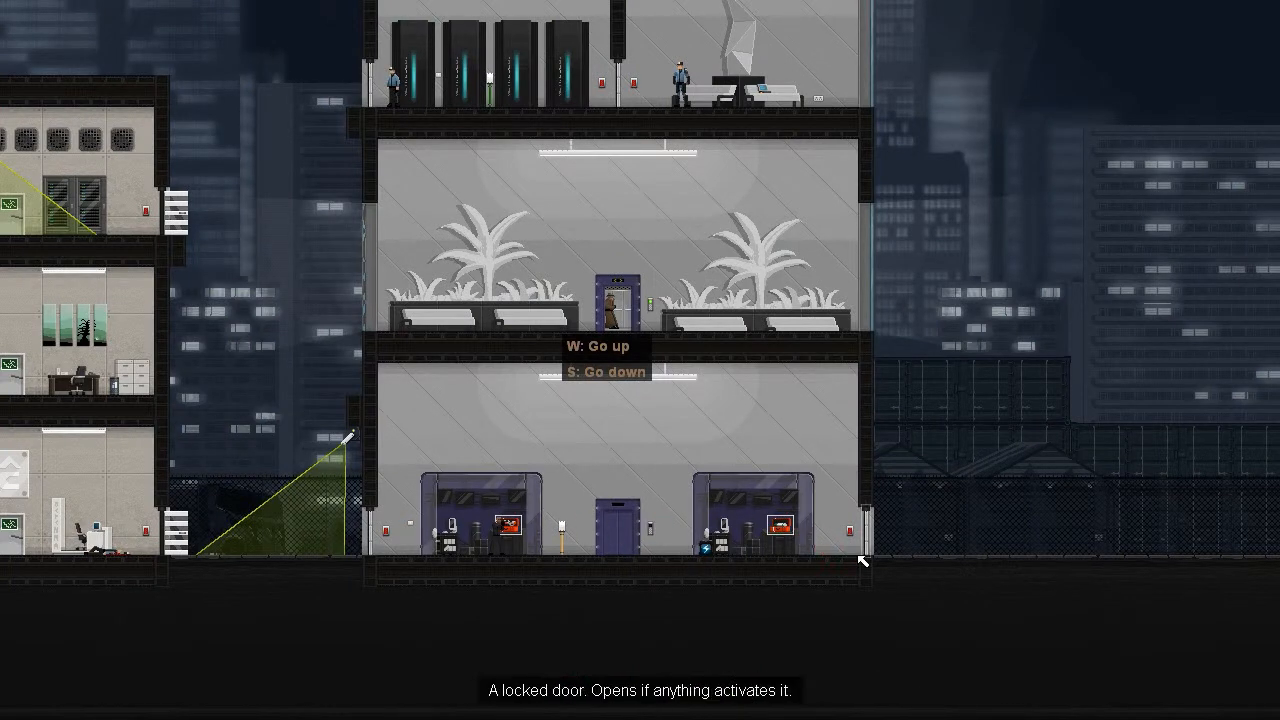
mouse_move(620, 282)
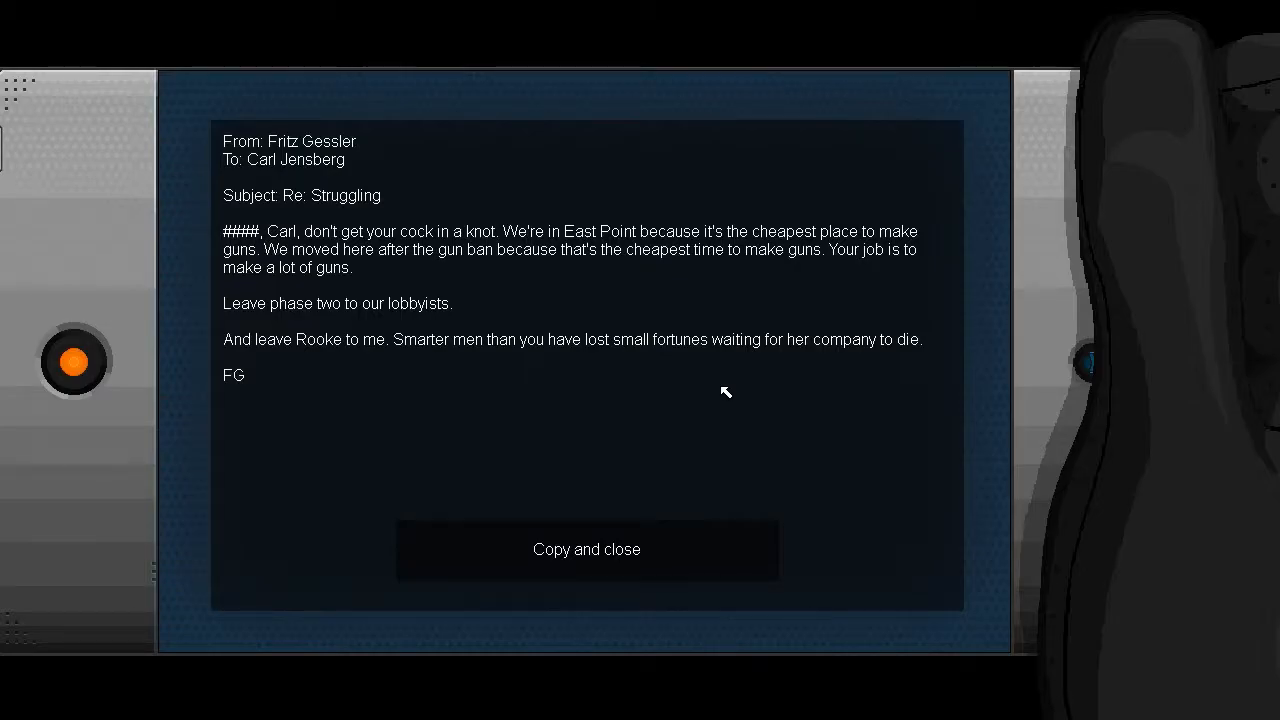
Step: Copy the laptop email and complete The Trace for an A+ rating and $450 pay
click(586, 549)
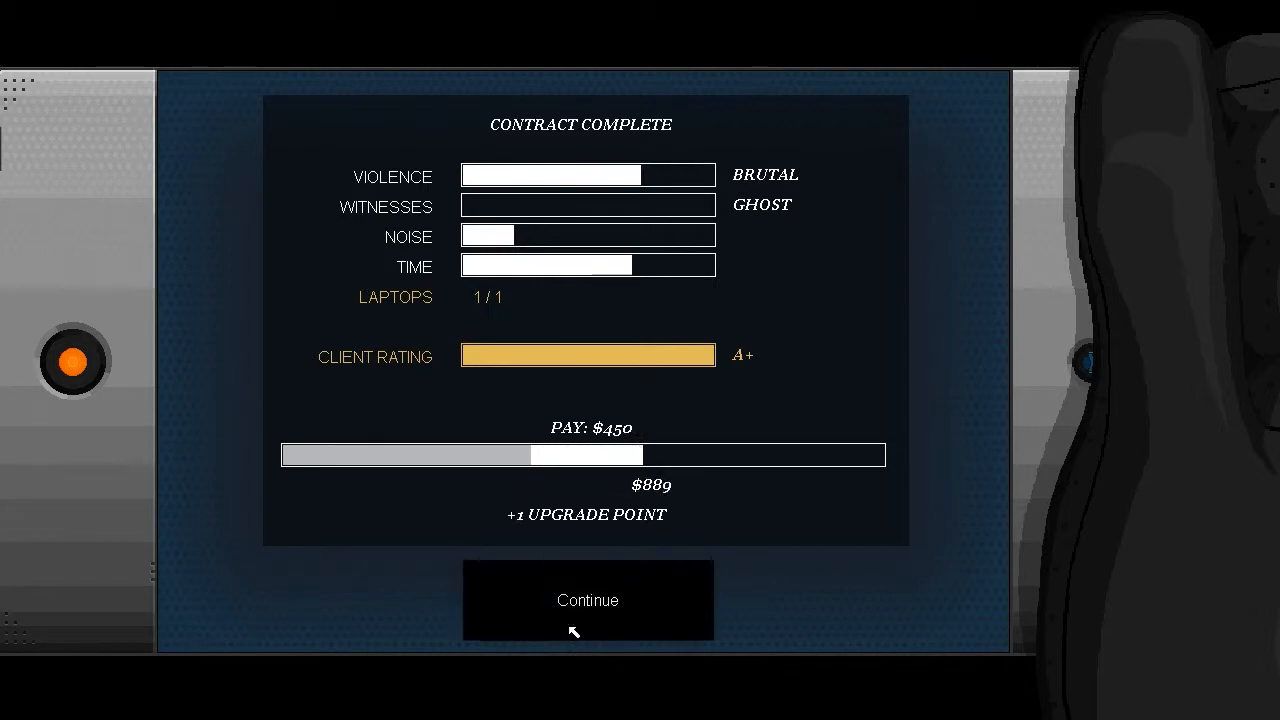
Step: Continue past the contract results, end Rooke's debrief call and return to the missions list
click(587, 600)
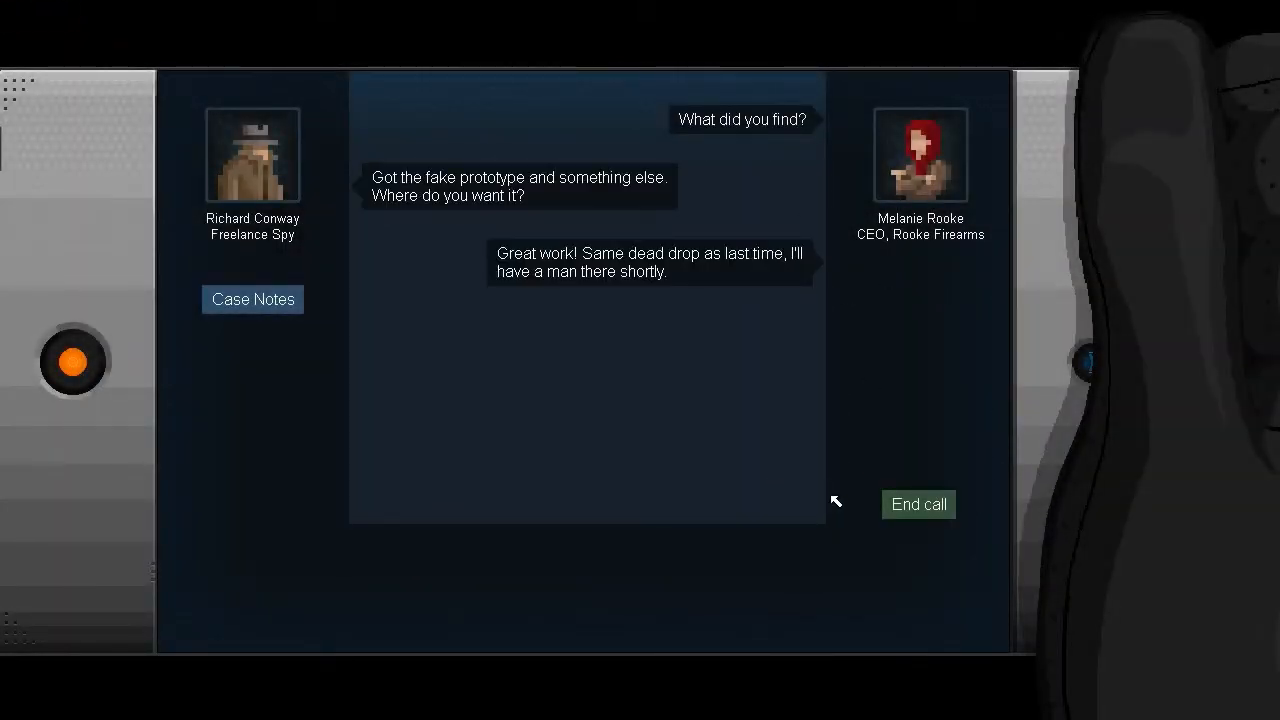
click(918, 504)
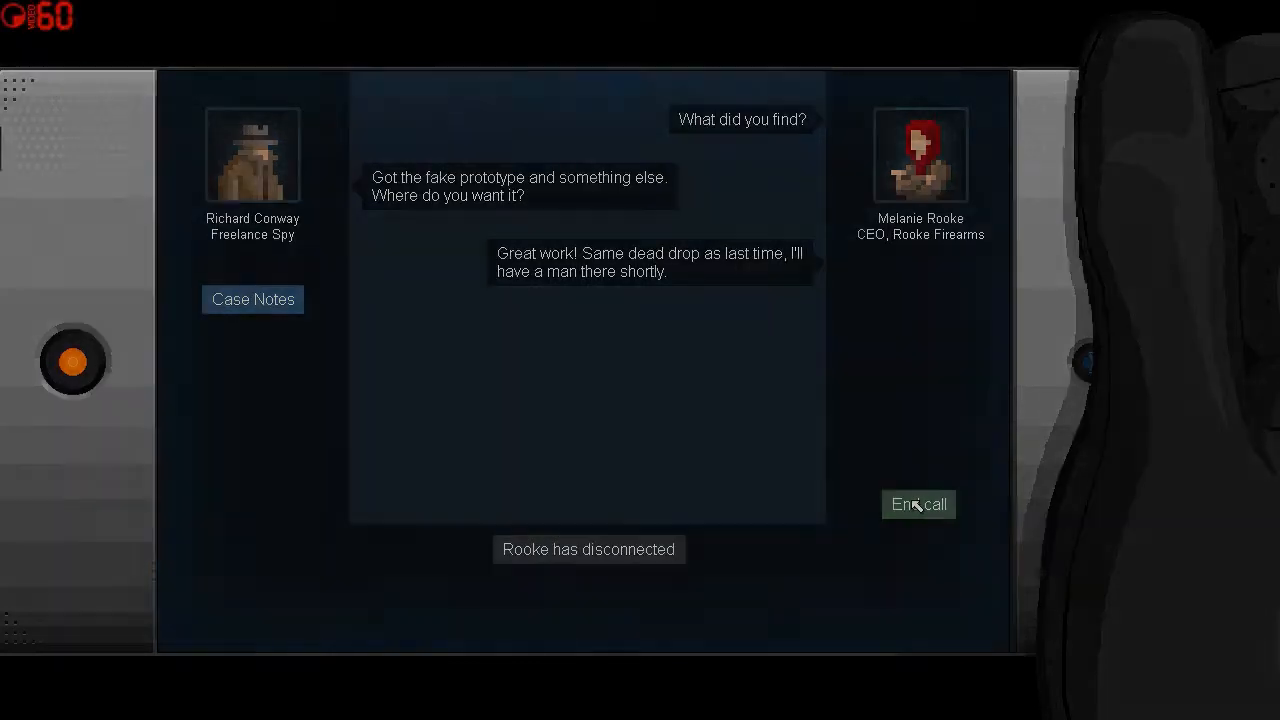
click(917, 504)
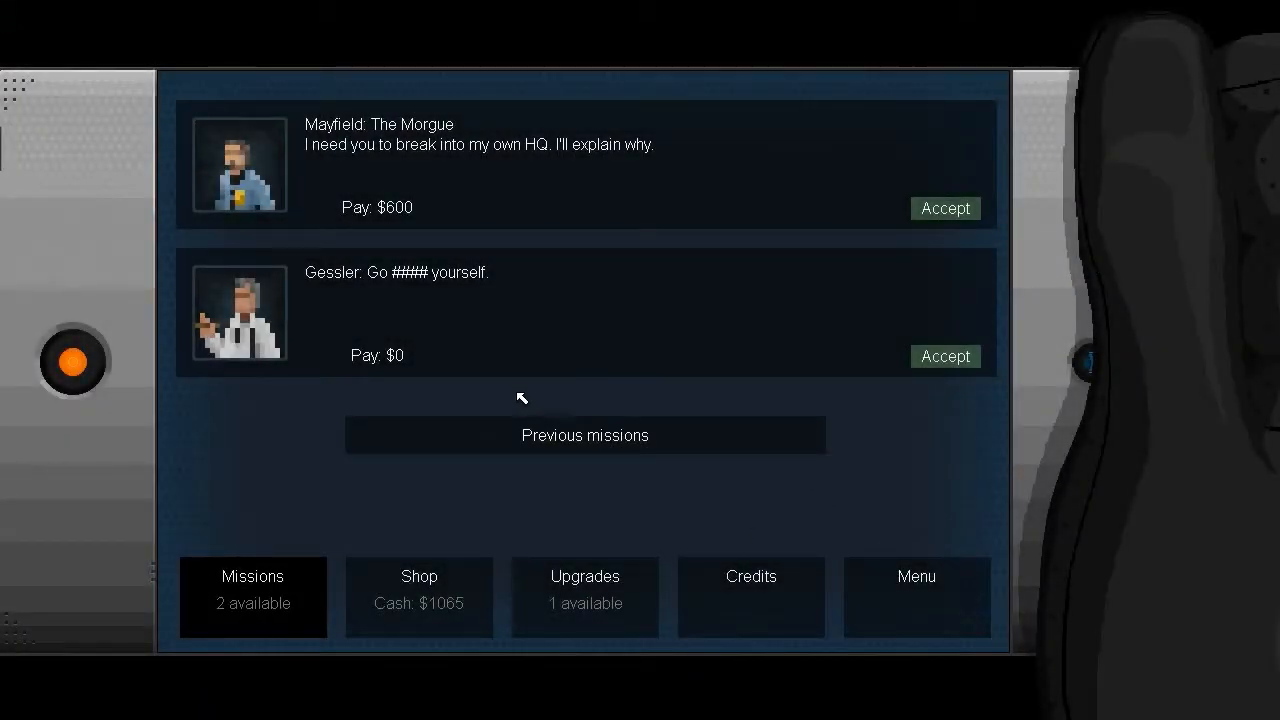
mouse_move(476, 358)
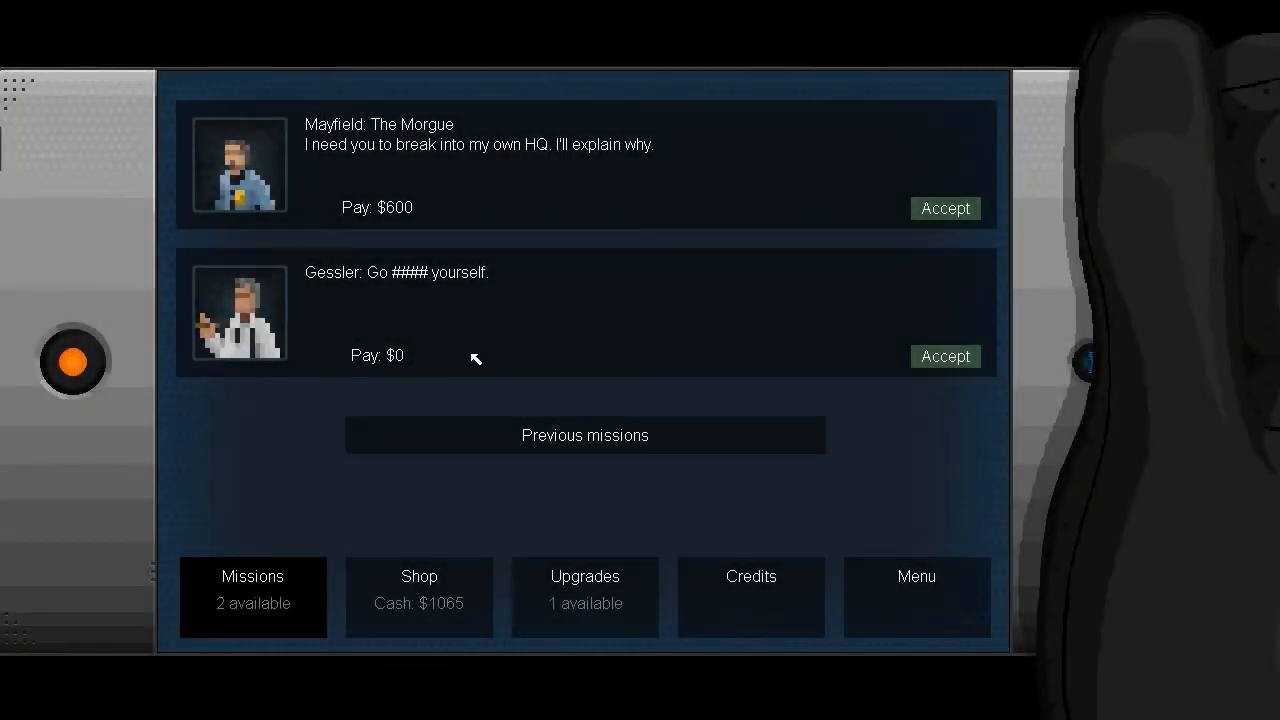
Step: Spend the upgrade point on power capacity, browse the gadget shop and previous missions record
click(584, 596)
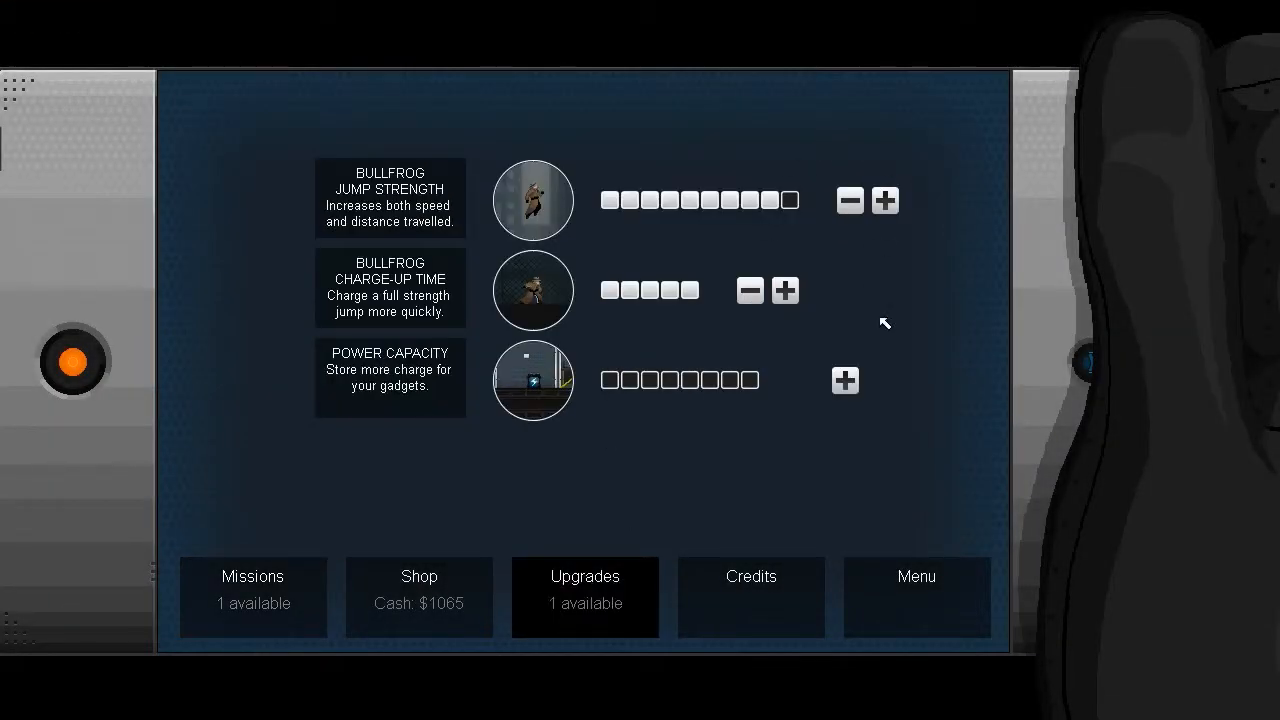
click(844, 380)
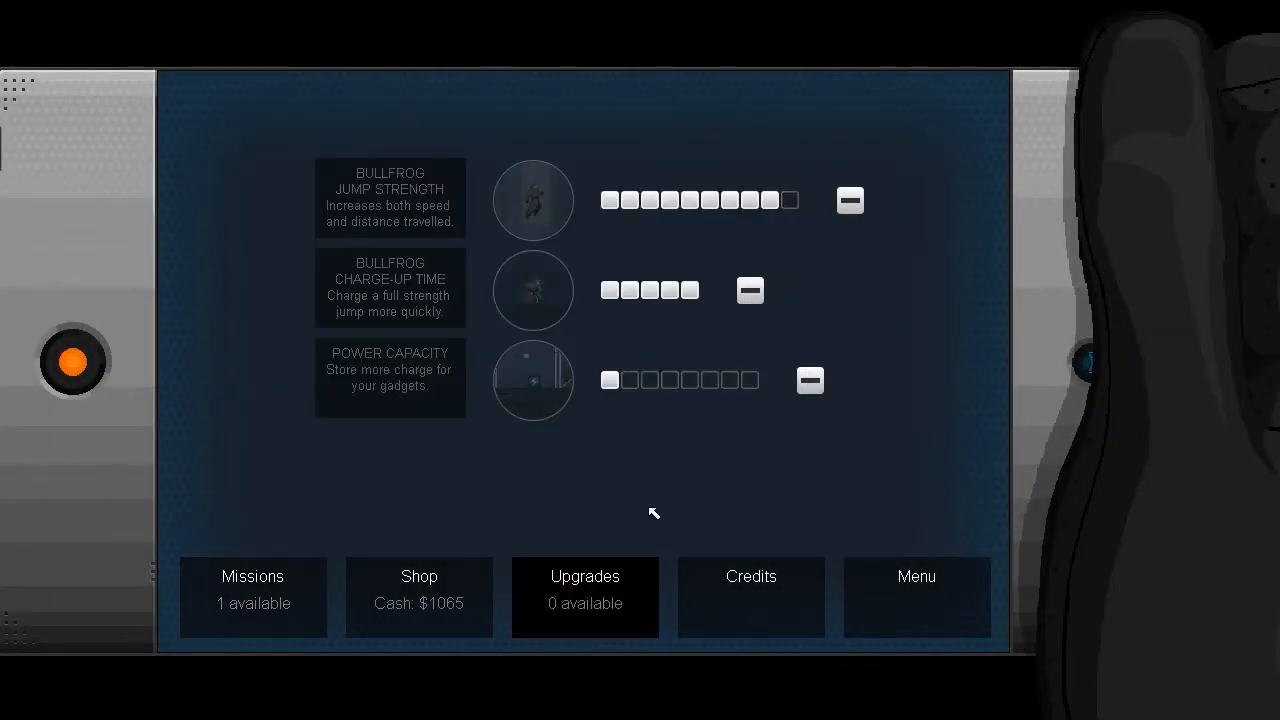
click(418, 576)
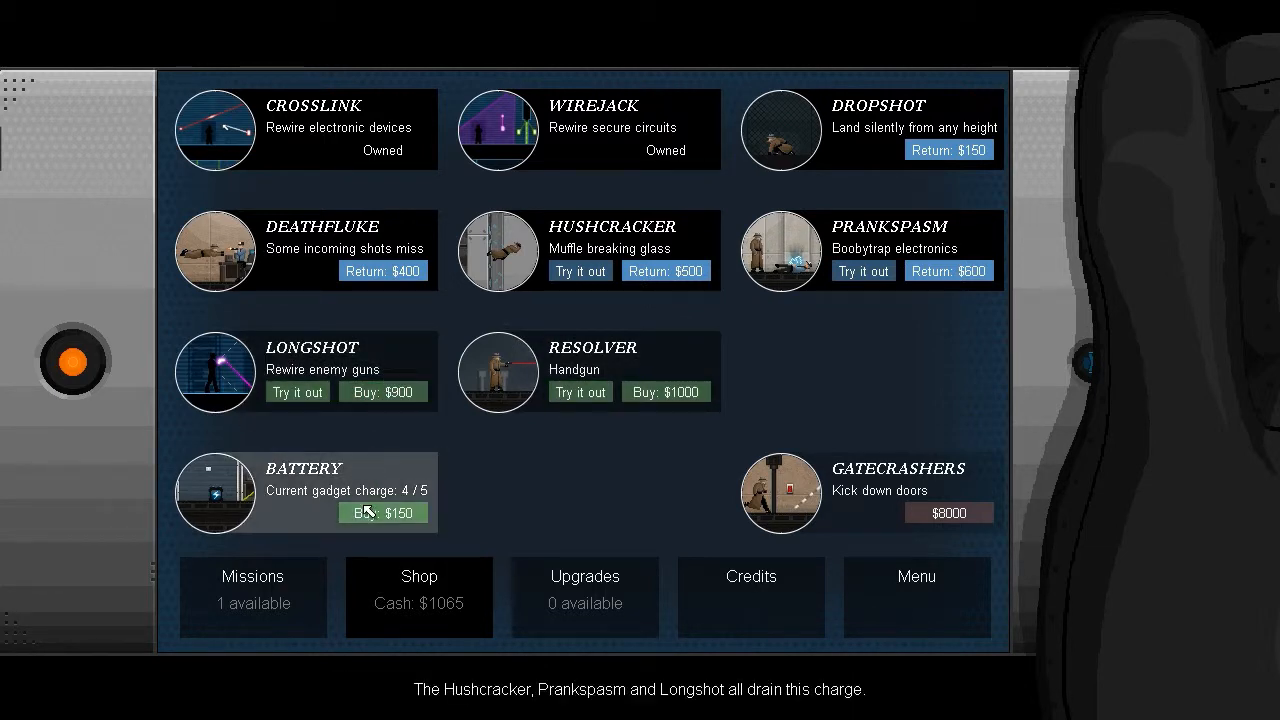
click(252, 588)
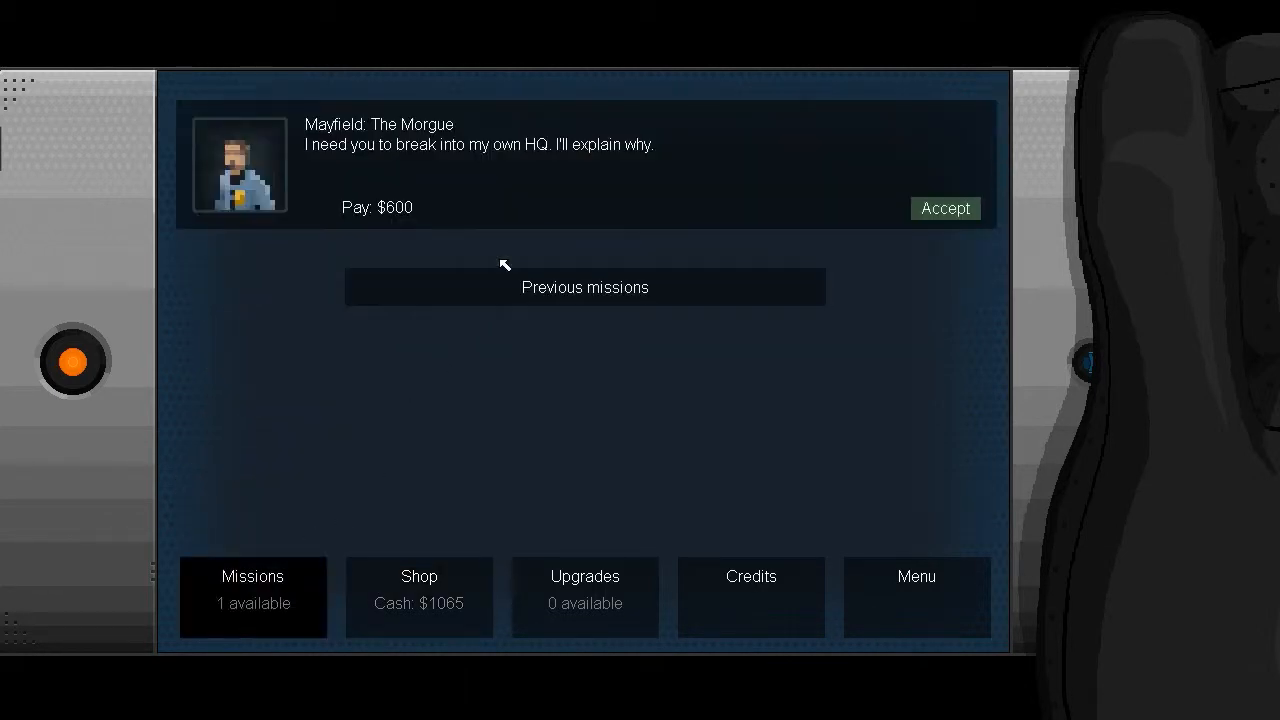
click(584, 287)
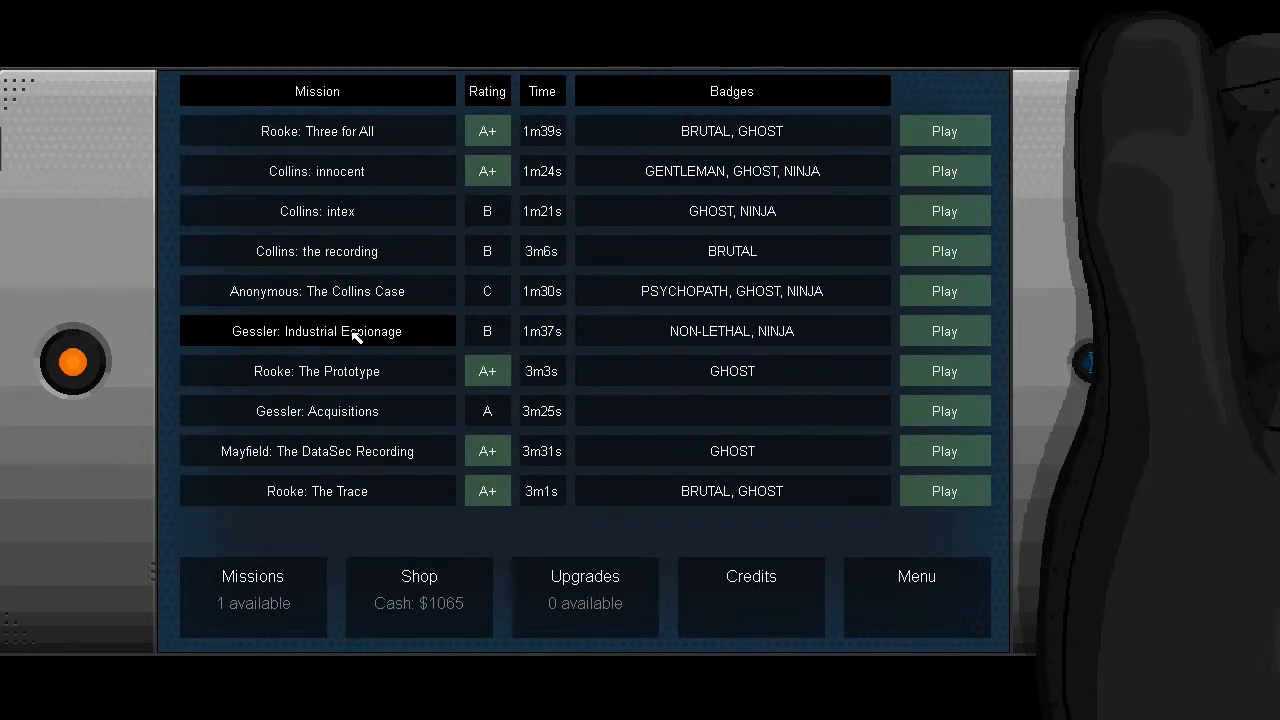
click(252, 590)
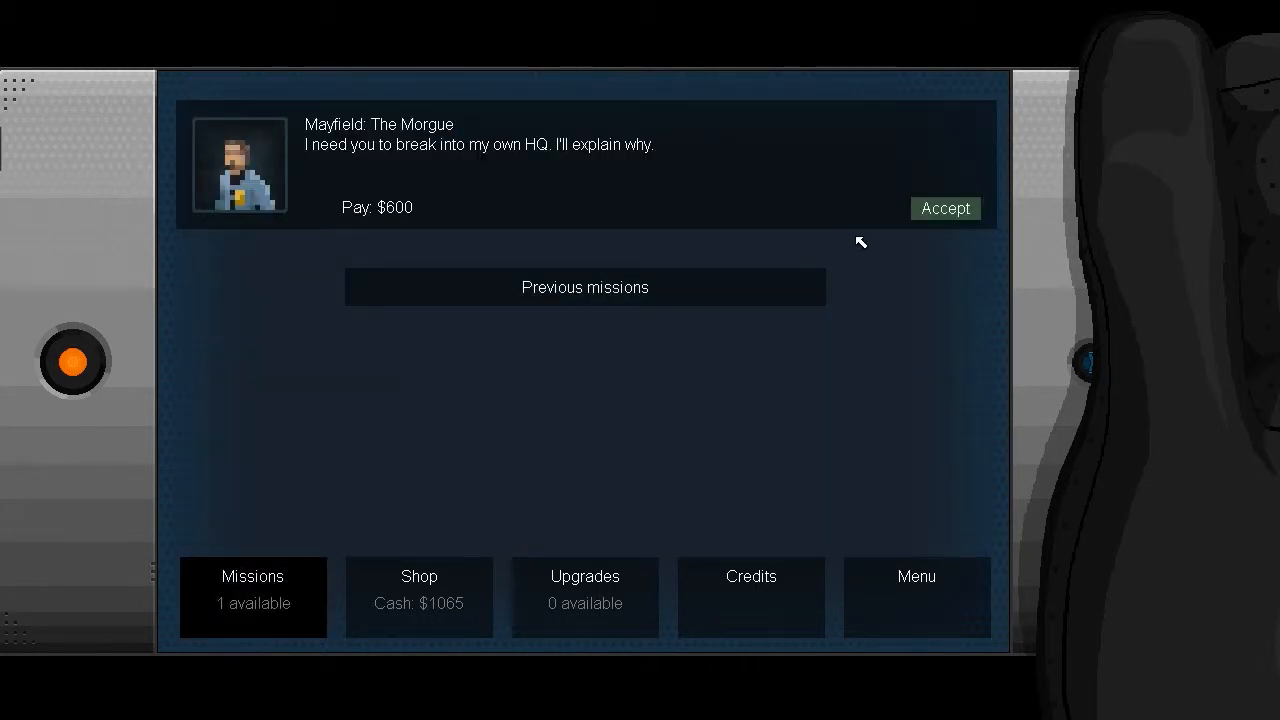
Step: Accept Mayfield: The Morgue, reply to his briefing and start the mission
click(944, 208)
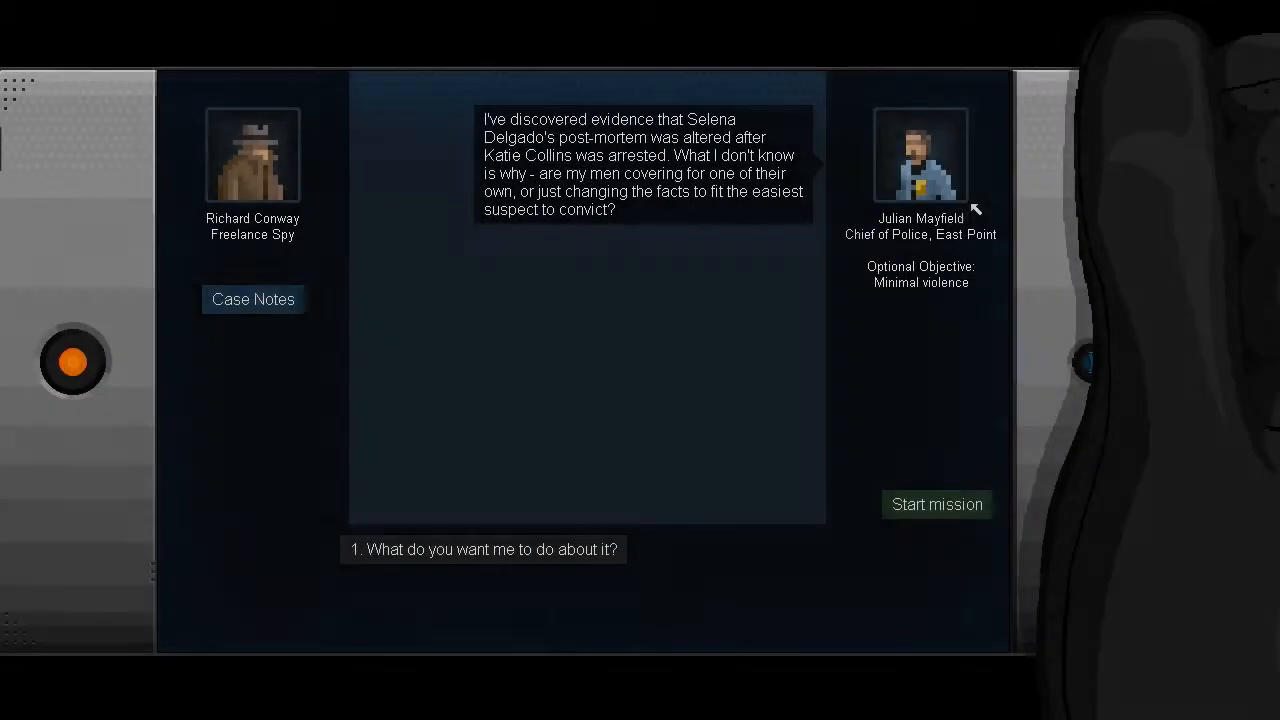
click(483, 549)
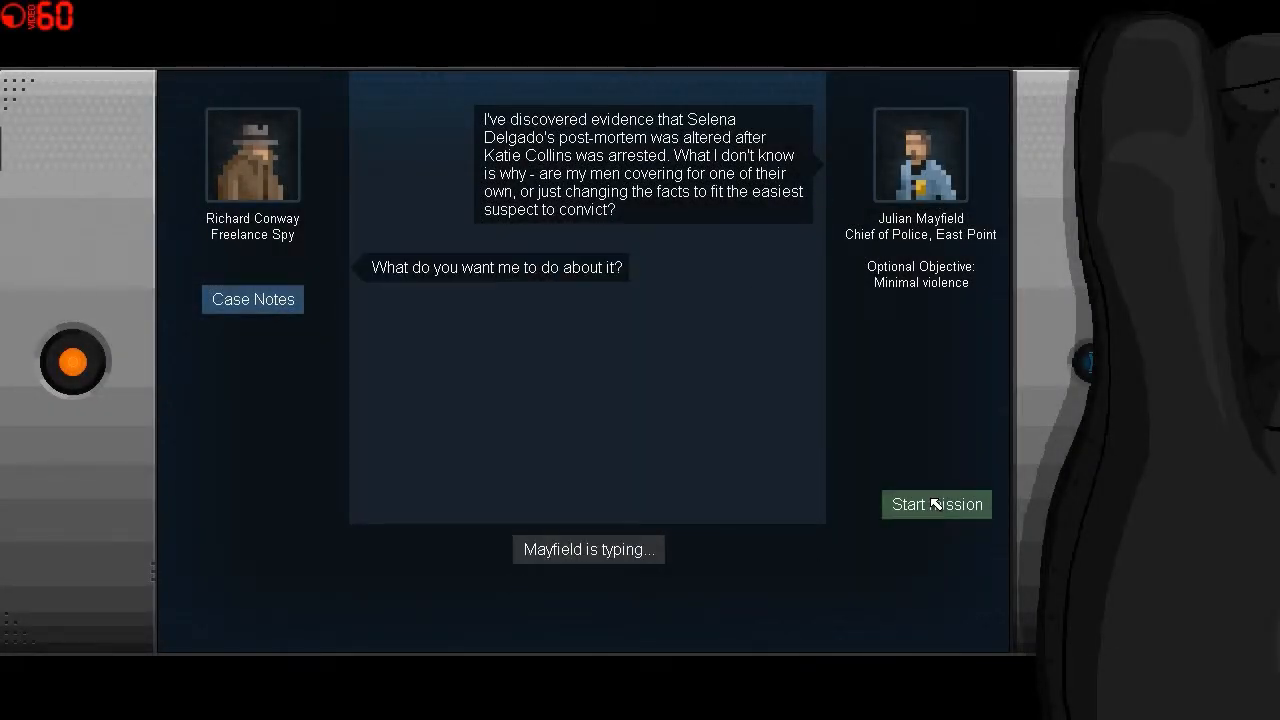
click(936, 504)
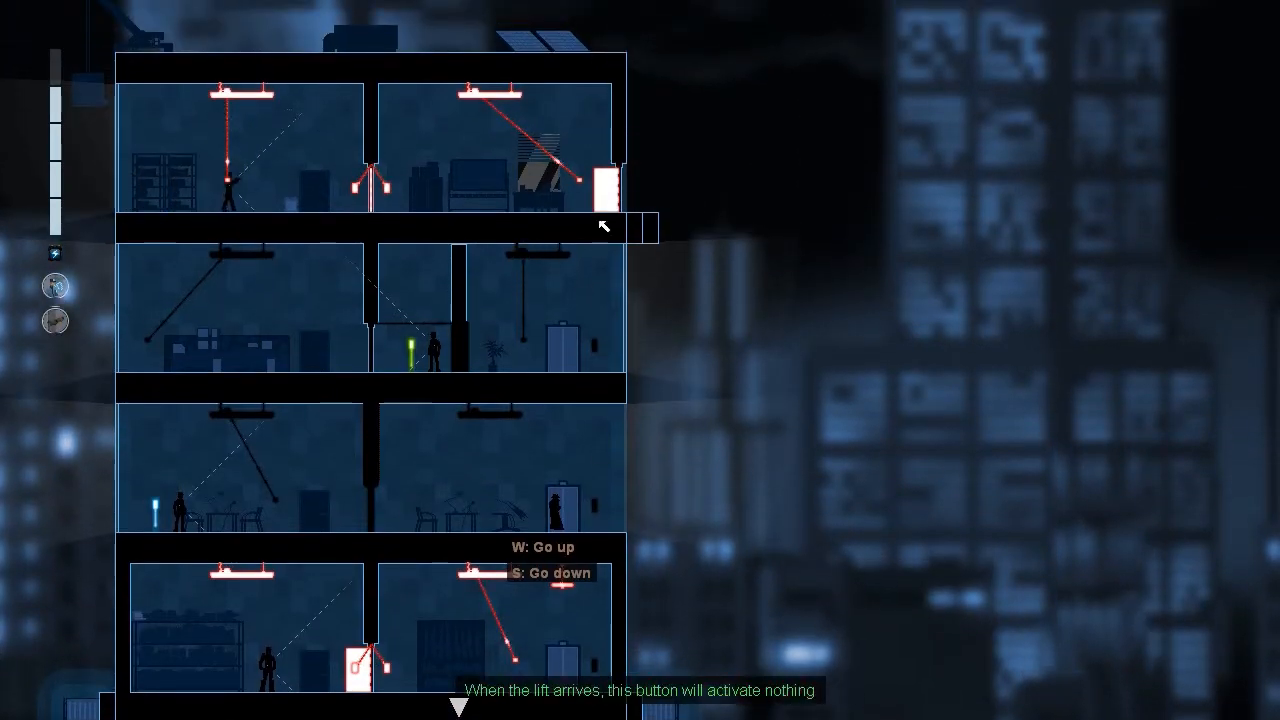
Step: Pan down through The Morgue's floors in Crosslink mode to survey the wiring and guards
scroll(down, 3)
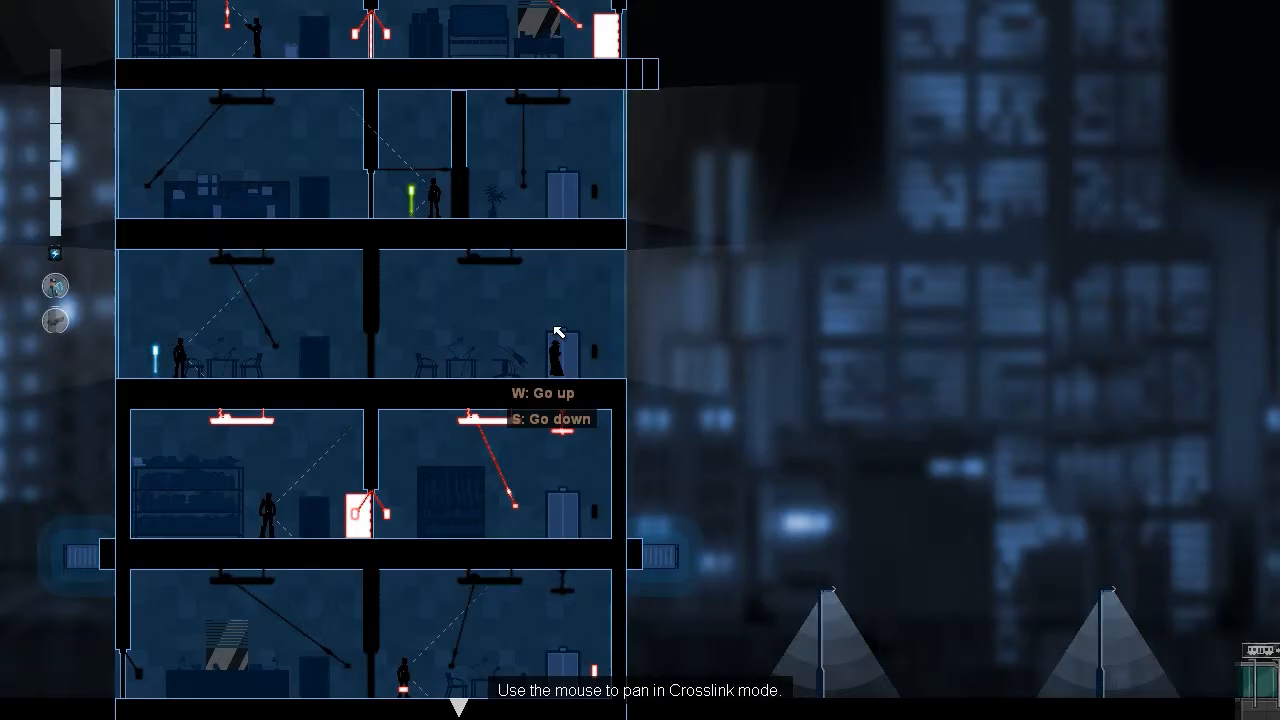
mouse_move(524, 184)
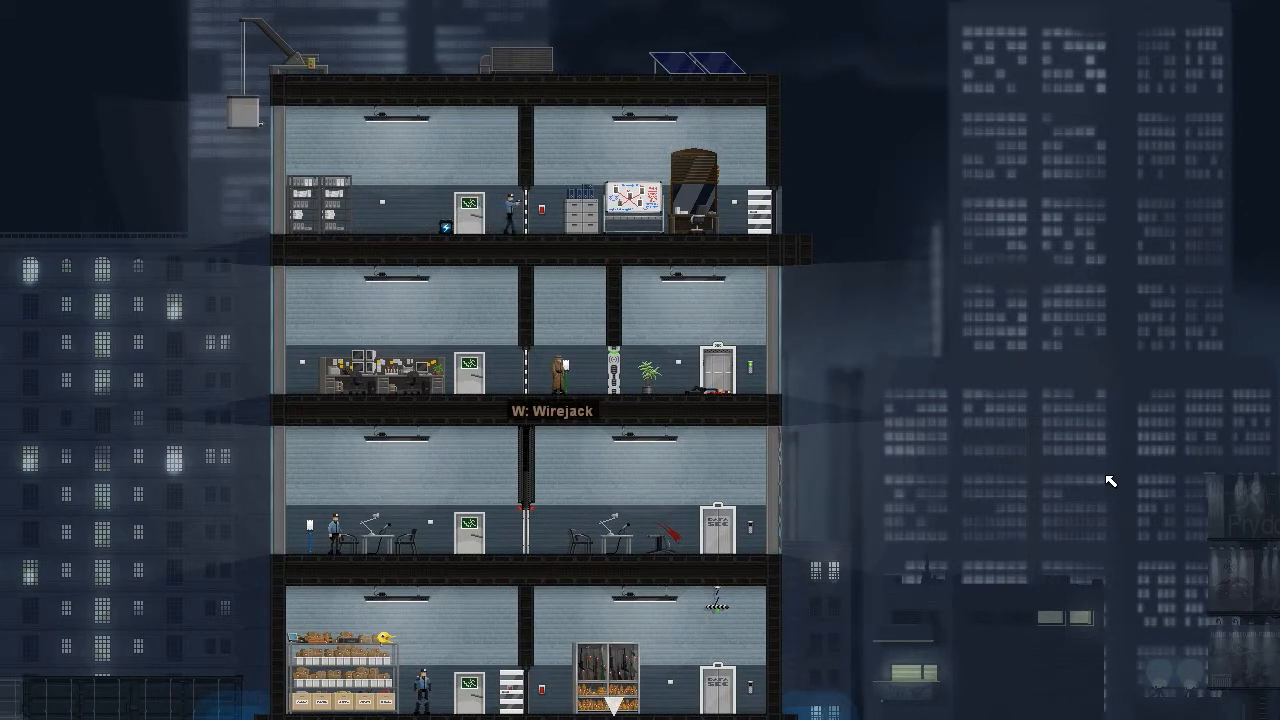
mouse_move(540, 373)
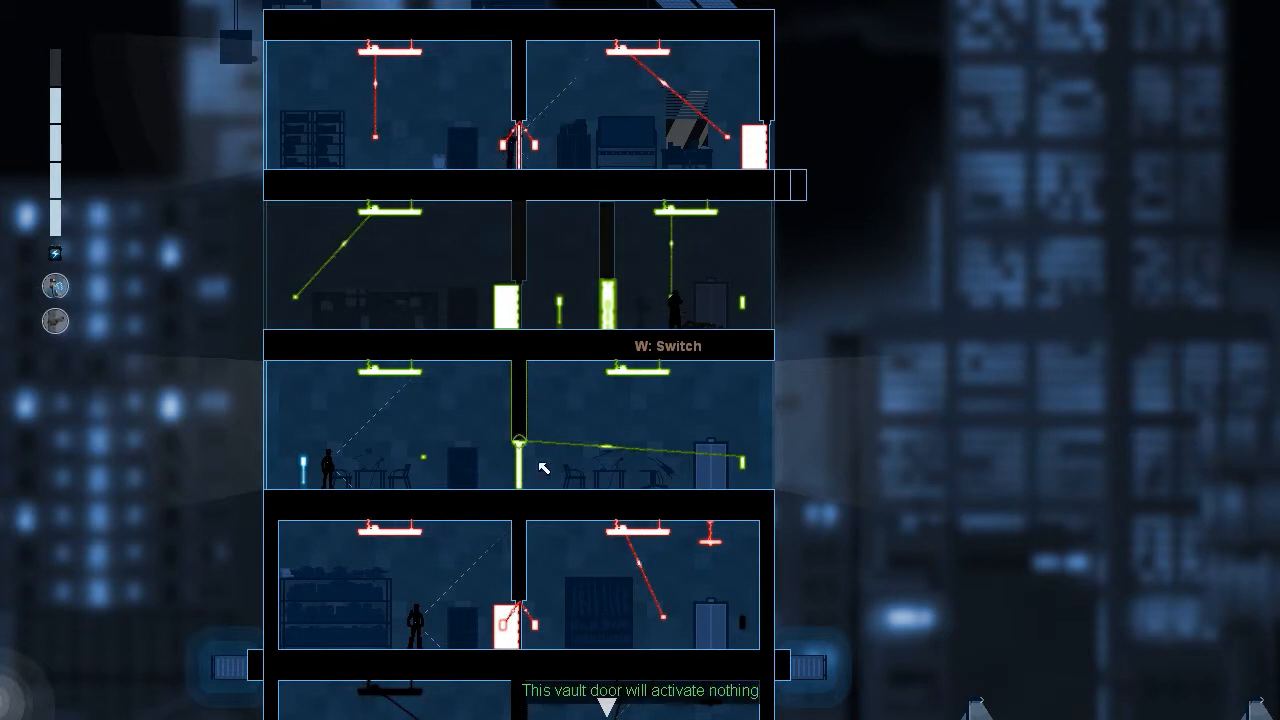
mouse_move(700, 263)
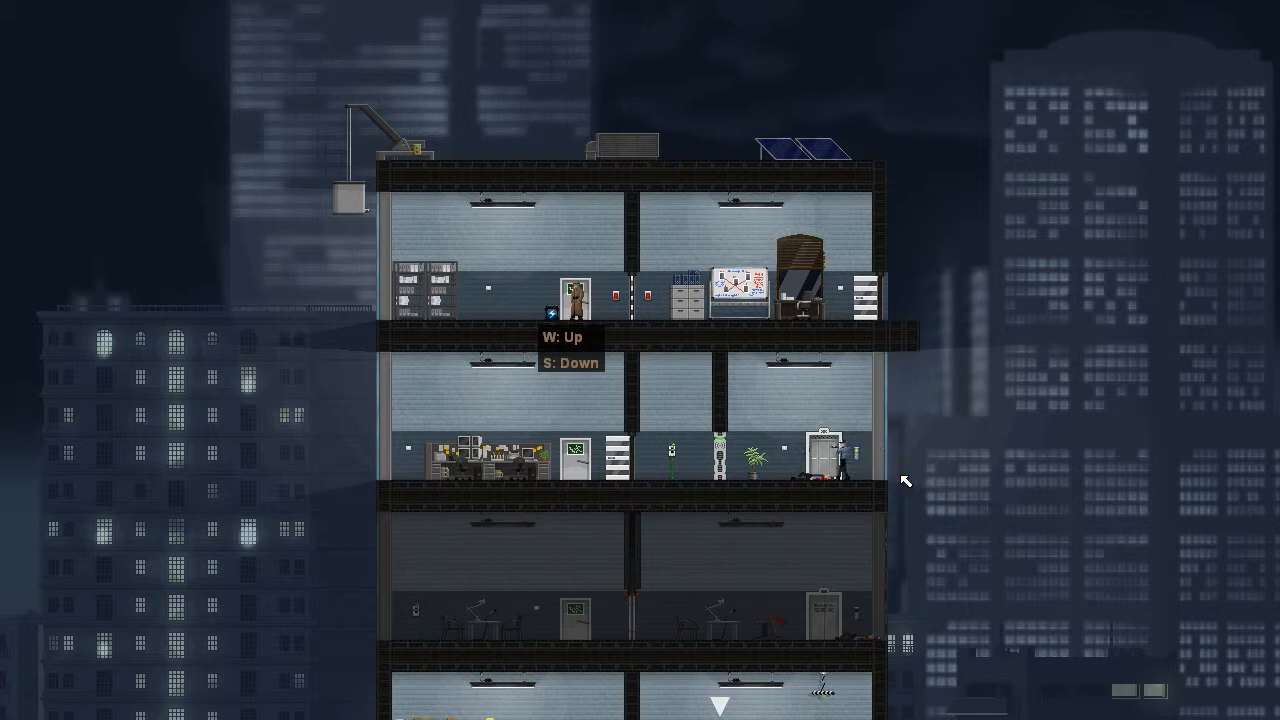
mouse_move(918, 362)
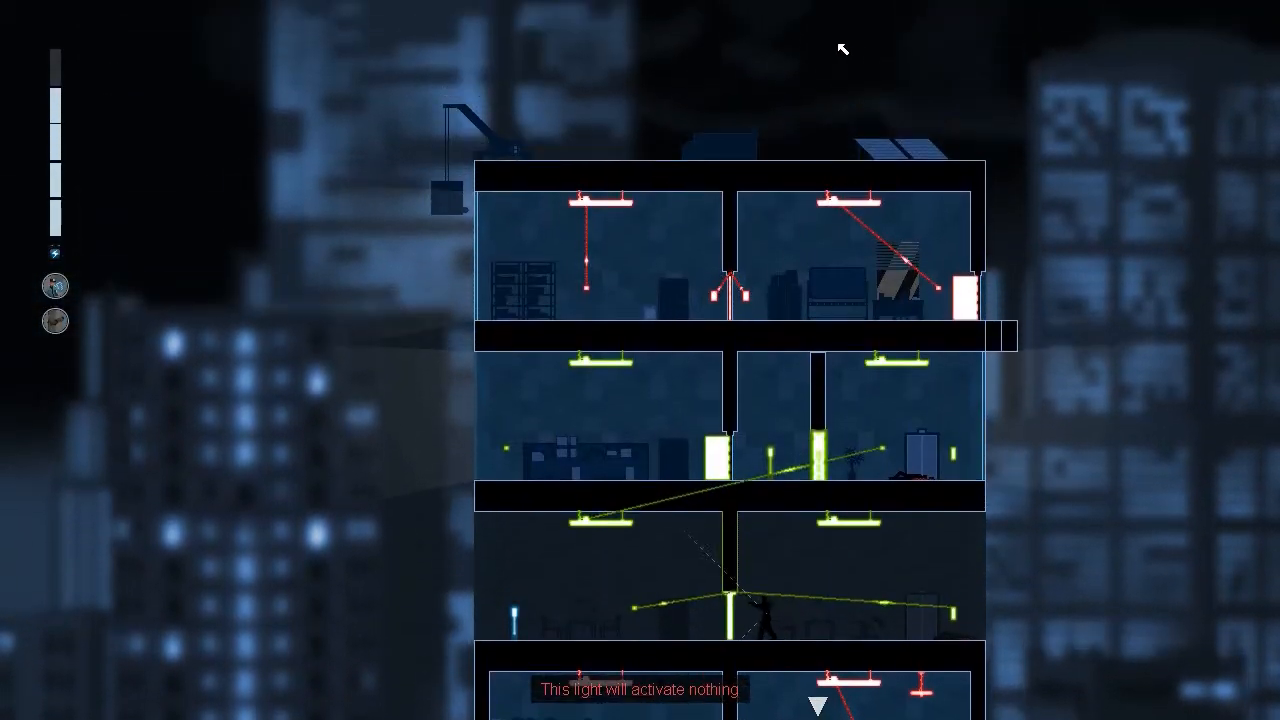
Step: Pan to the lowest floor to inspect the security camera and vault door wiring
scroll(down, 3)
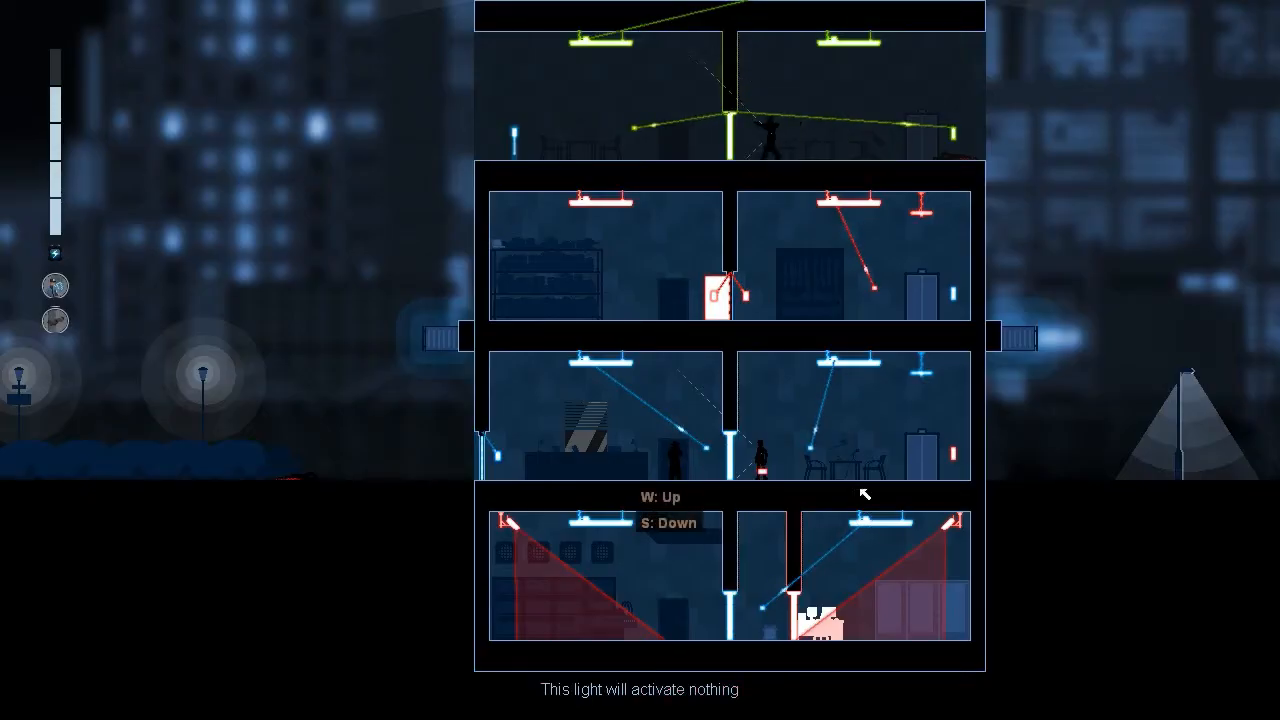
mouse_move(755, 340)
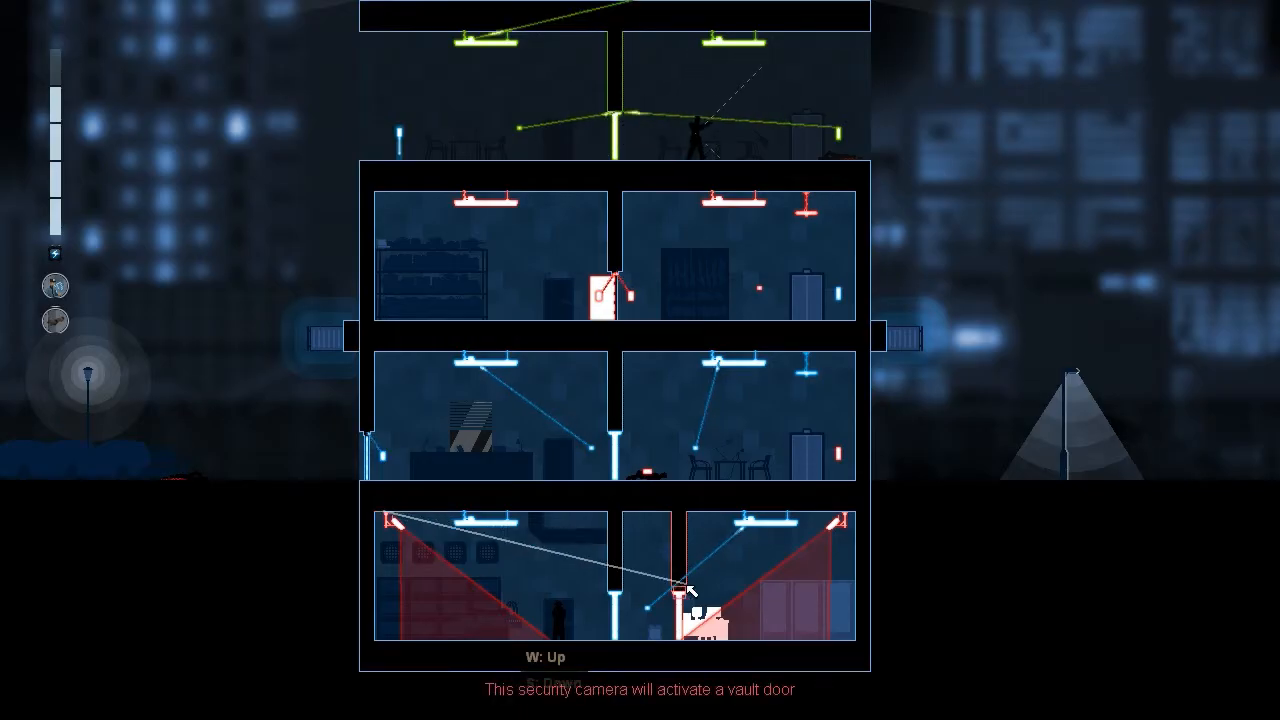
mouse_move(645, 615)
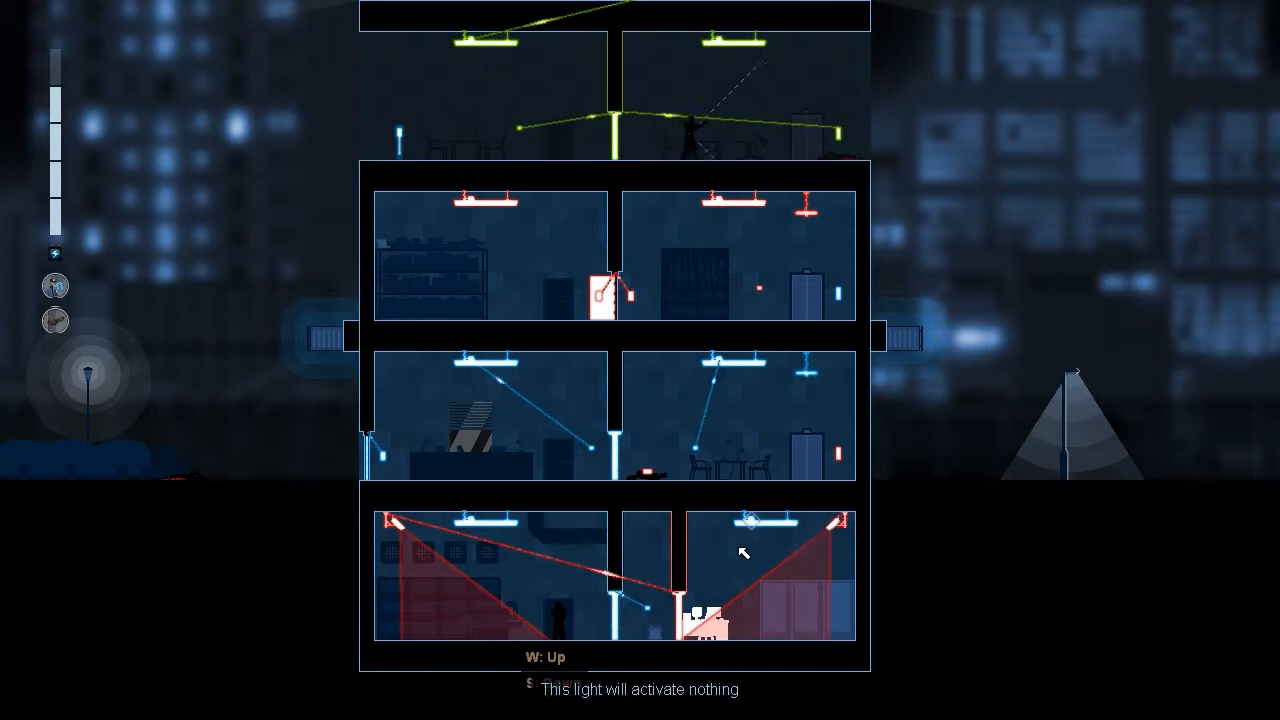
mouse_move(693, 445)
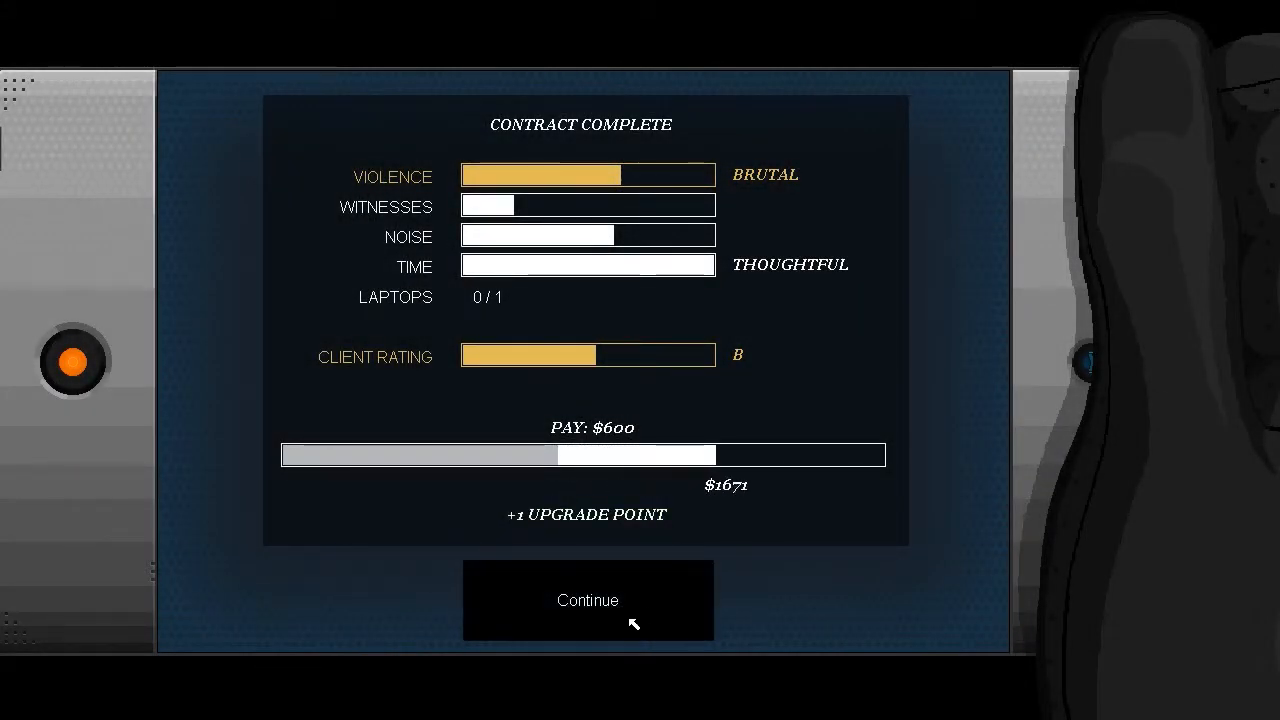
Step: Tell Mayfield the obituary was found, ask about releasing it, and end the call
click(587, 600)
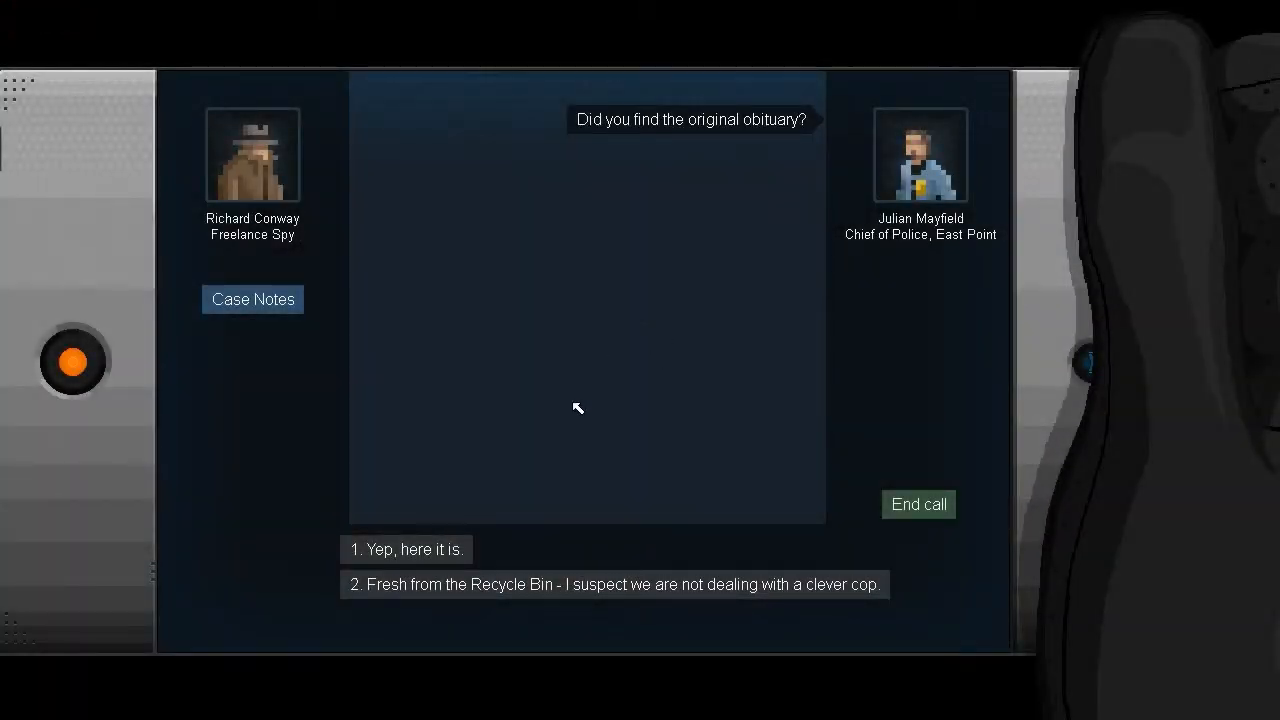
click(405, 549)
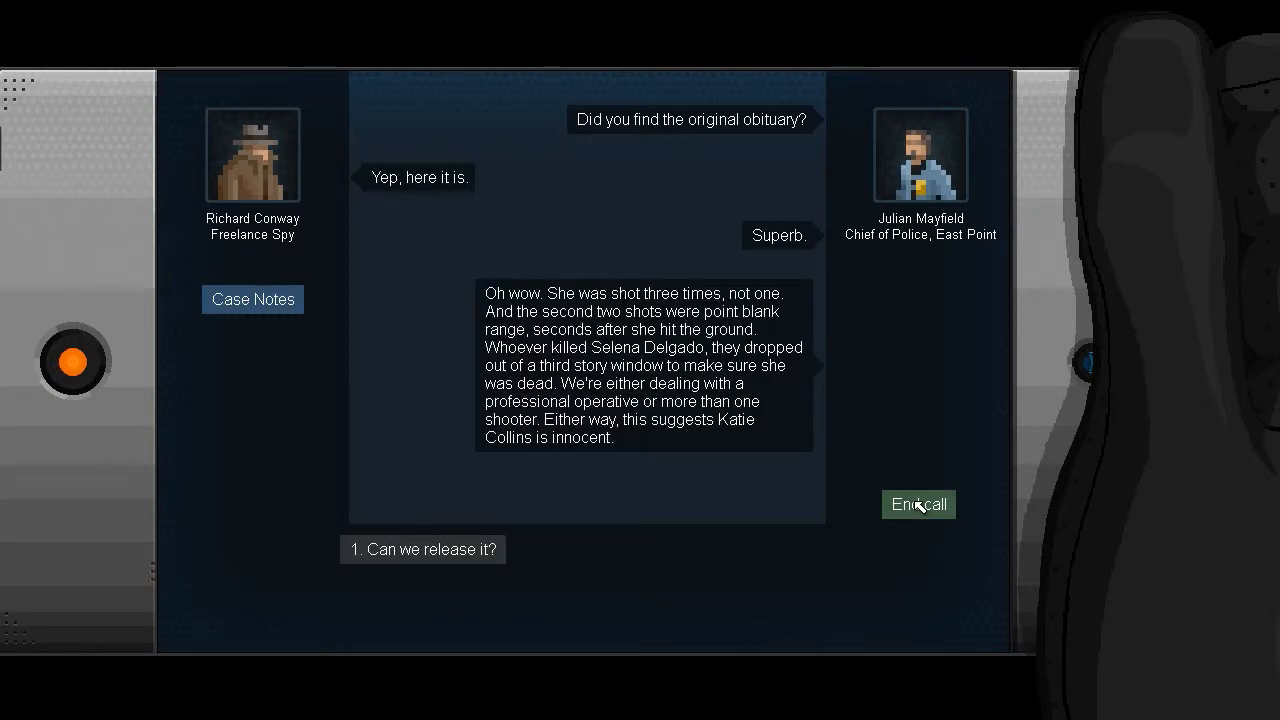
click(422, 549)
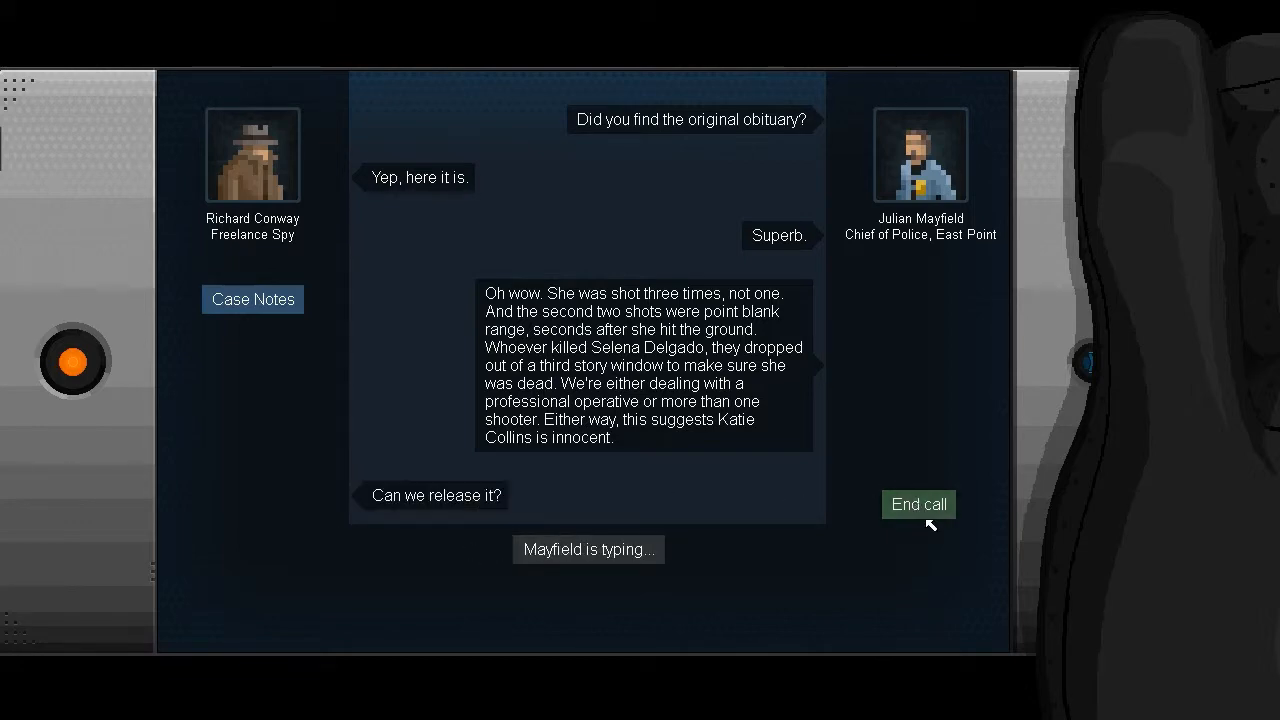
click(917, 504)
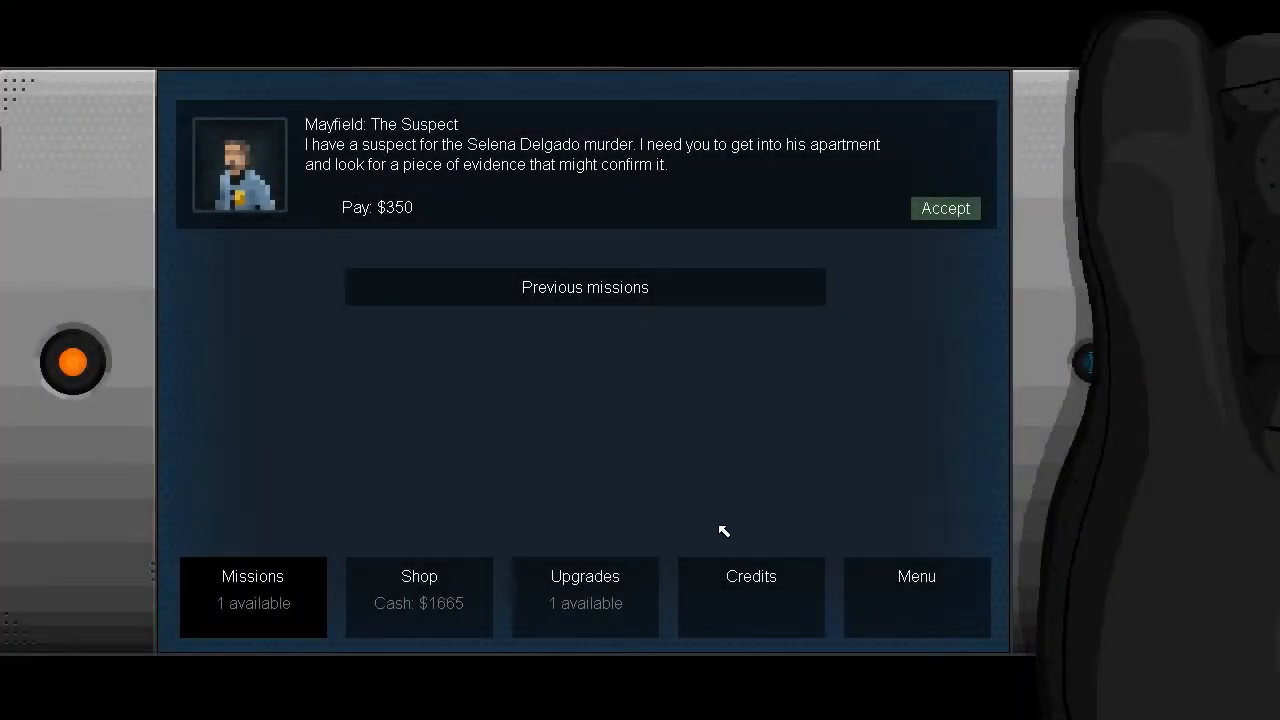
mouse_move(585, 605)
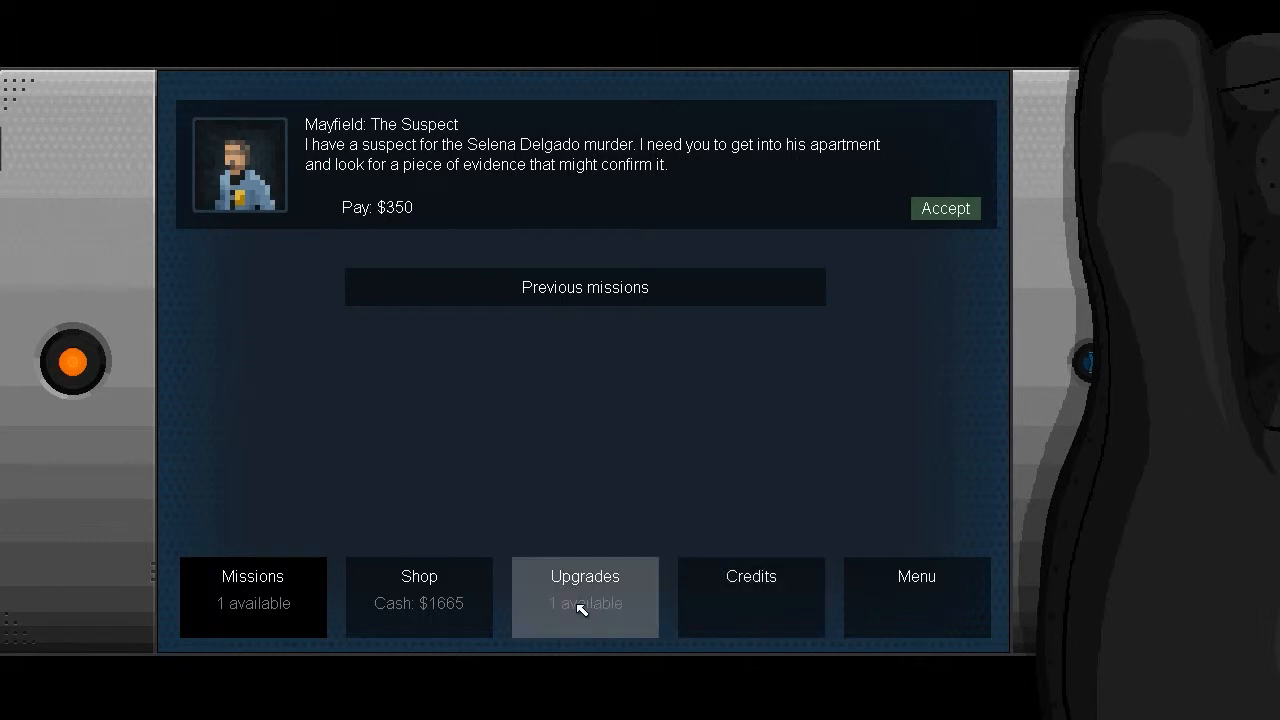
Step: Buy the Longshot gadget from the shop for $900, leaving $765, and return to missions
click(585, 597)
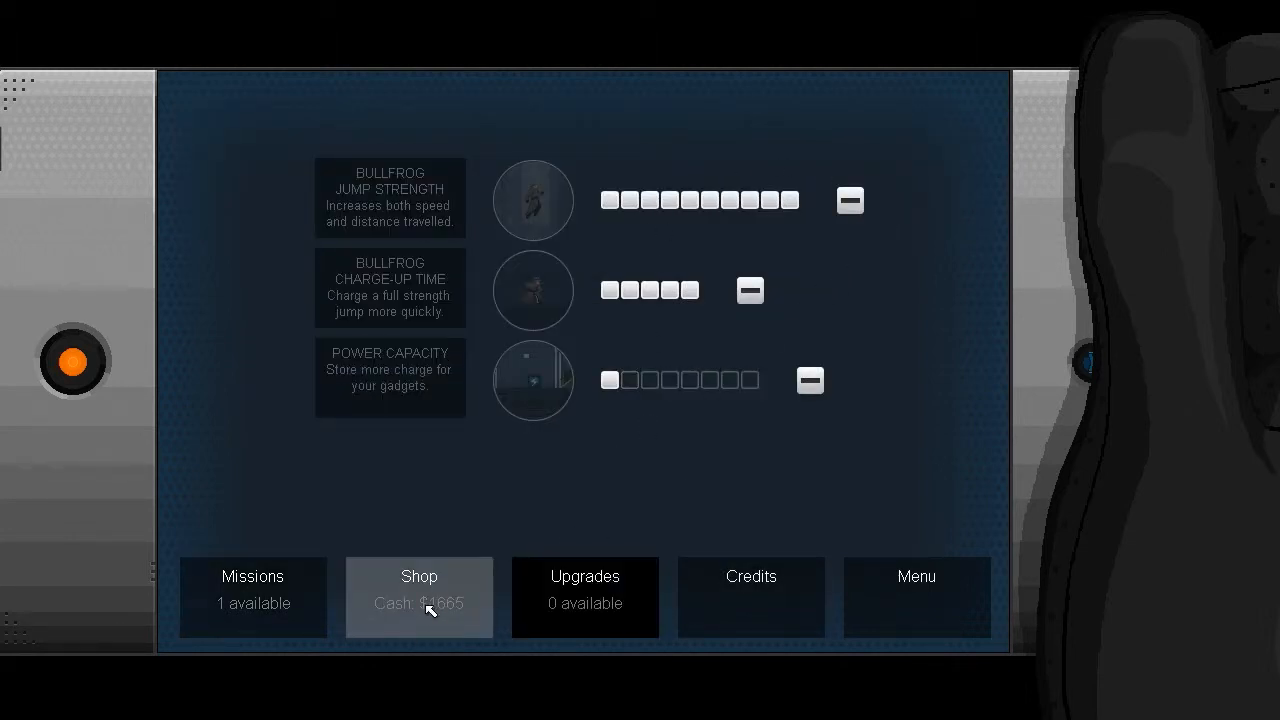
click(419, 597)
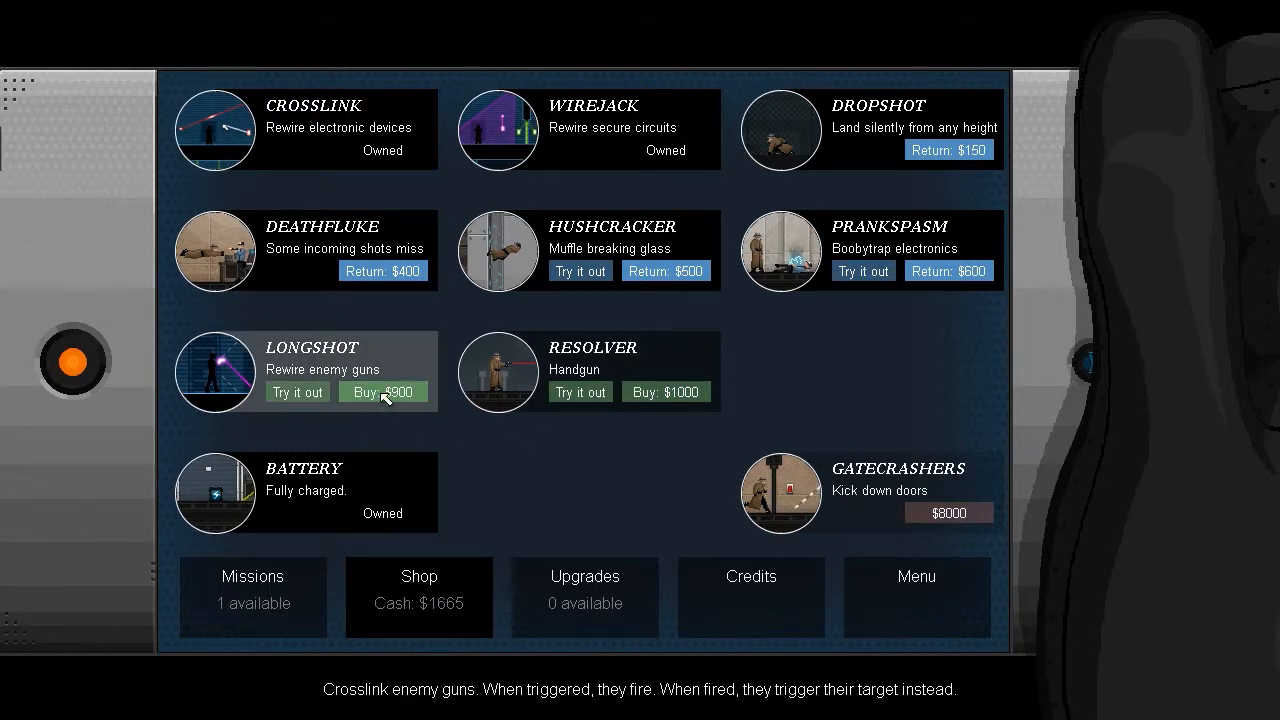
click(382, 391)
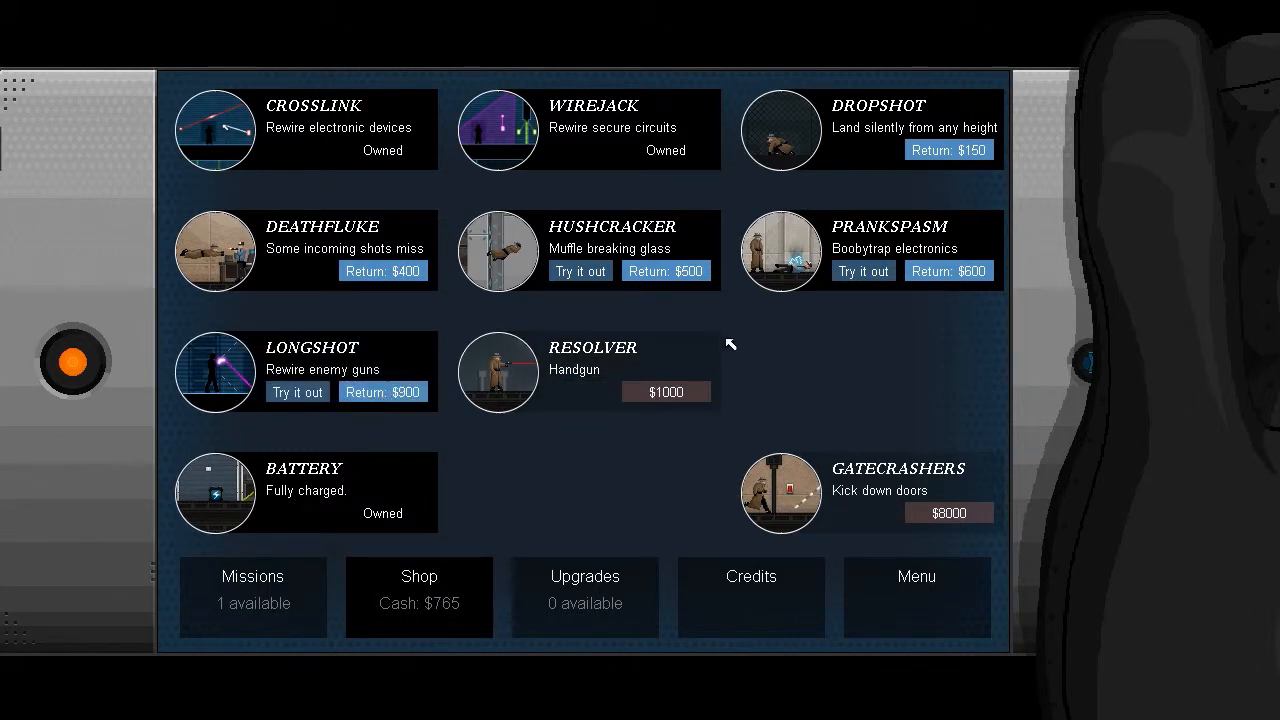
mouse_move(743, 187)
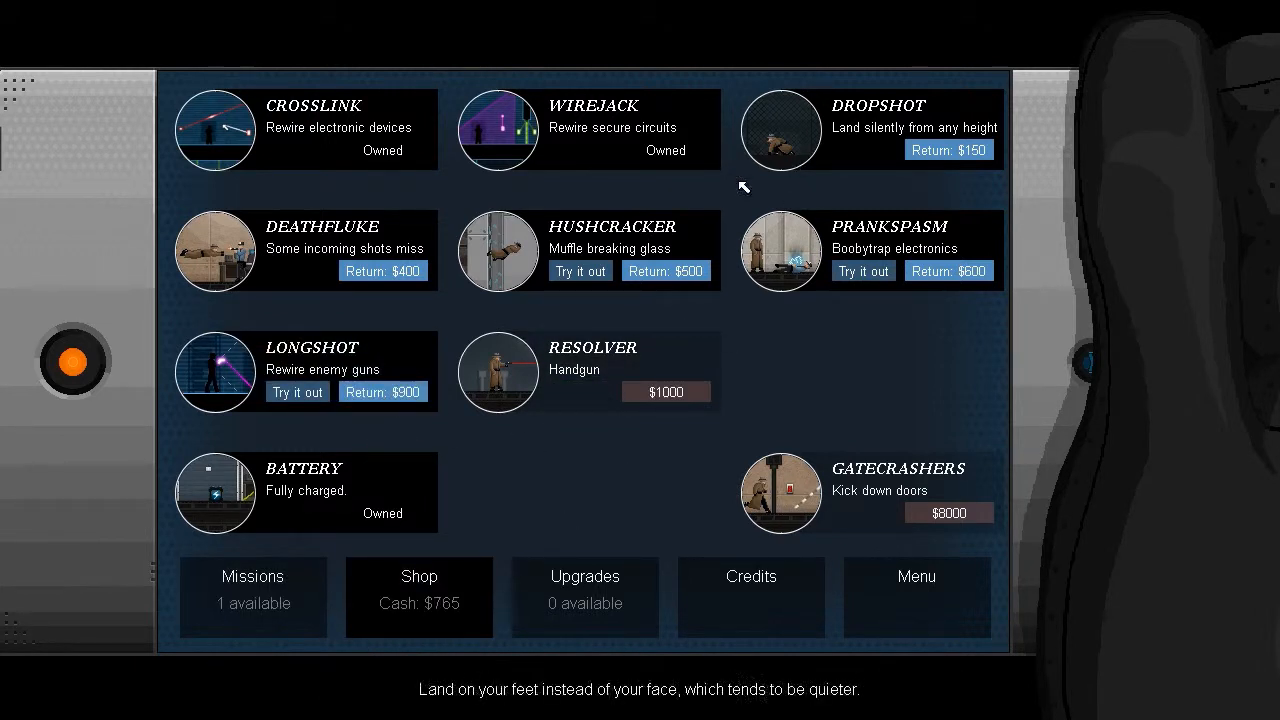
click(252, 597)
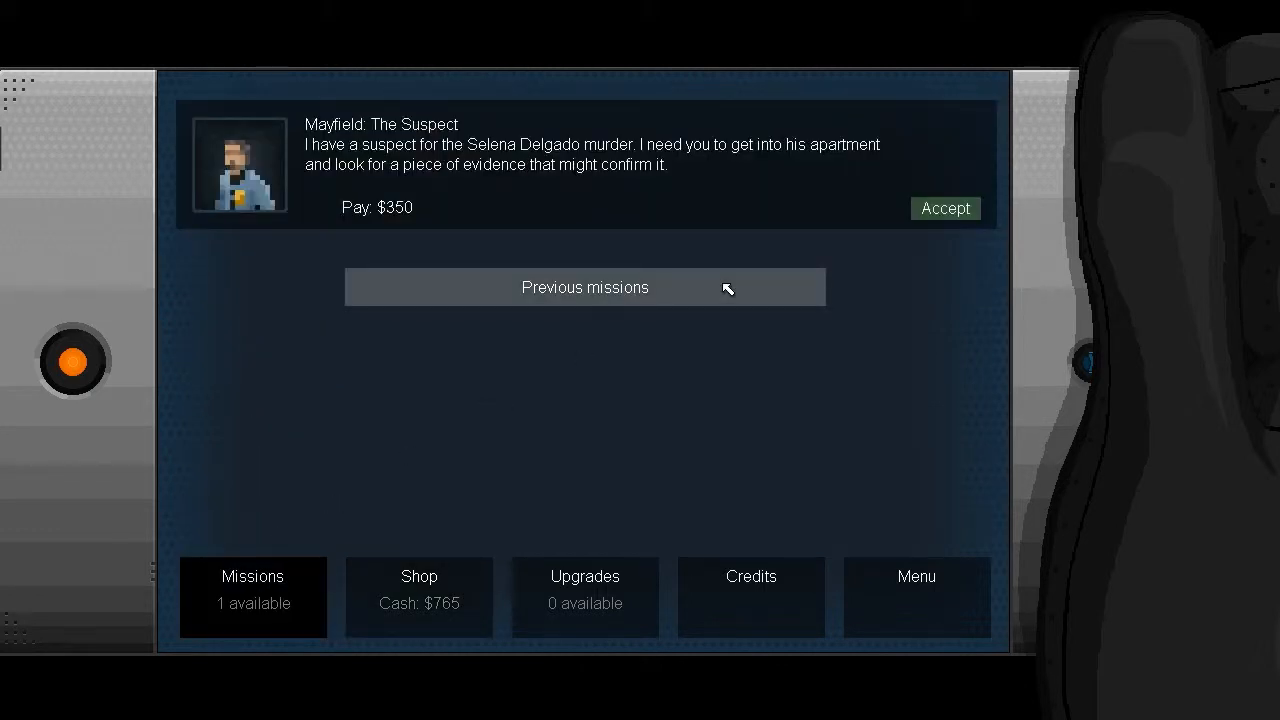